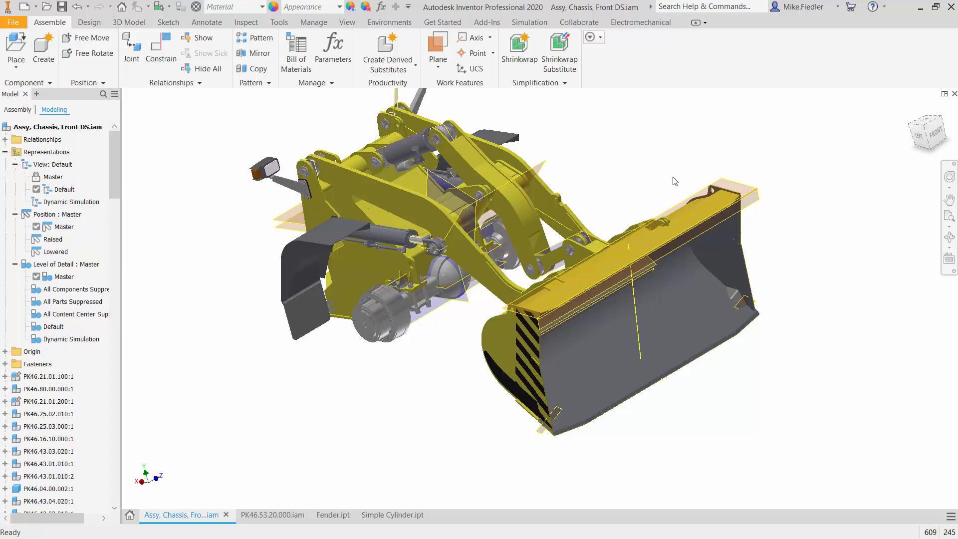
pyautogui.moveTo(614, 114)
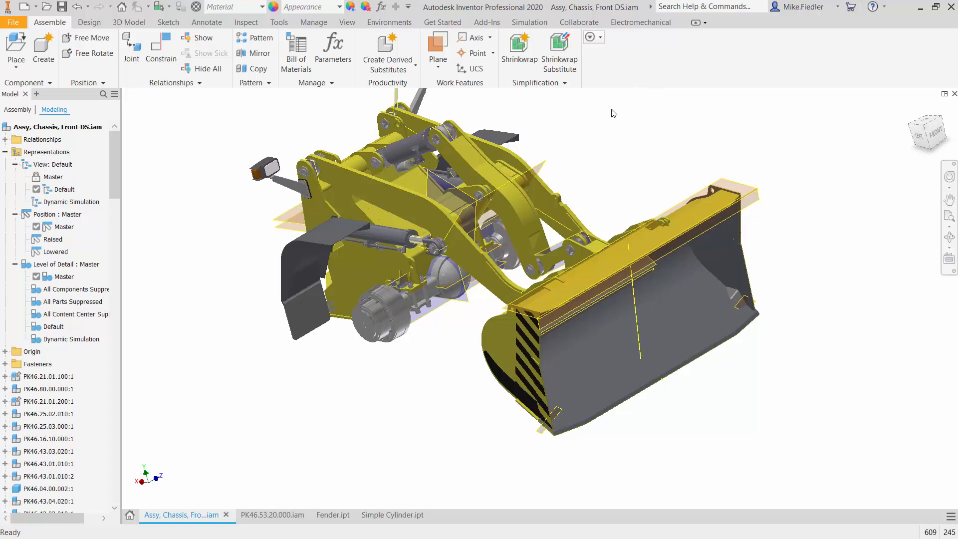
pyautogui.moveTo(219, 281)
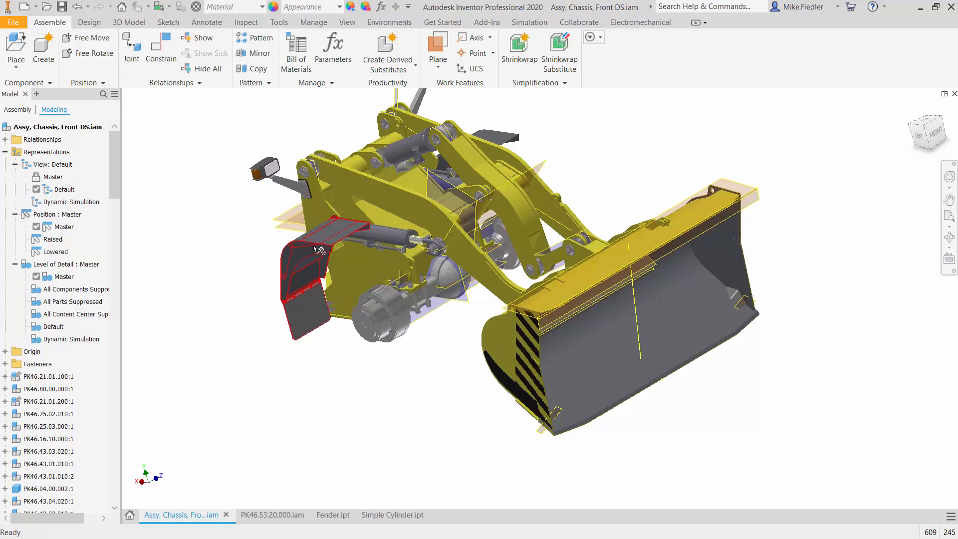
pyautogui.moveTo(336, 240)
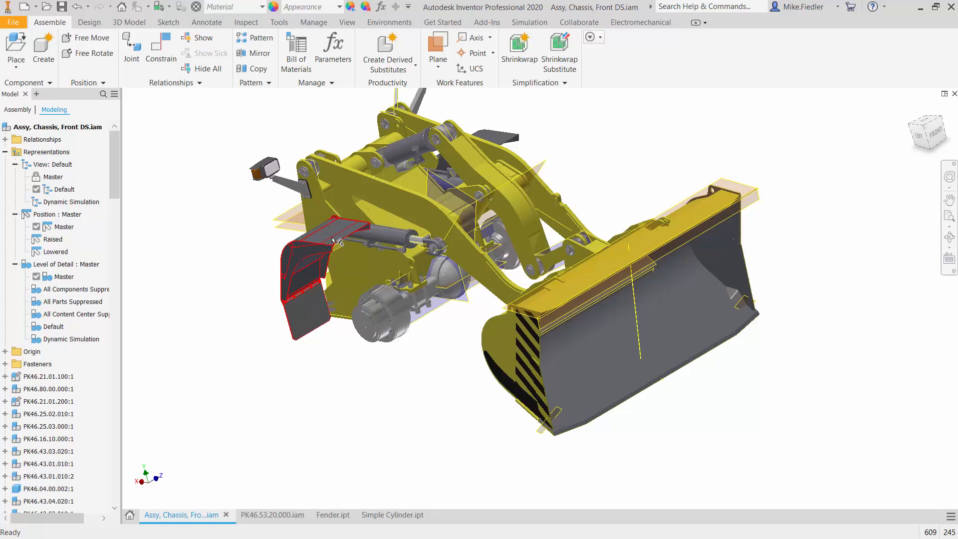
# - Open the fender subassembly PK46.53.20.000.iam on its own from the chassis assembly
pyautogui.click(182, 240)
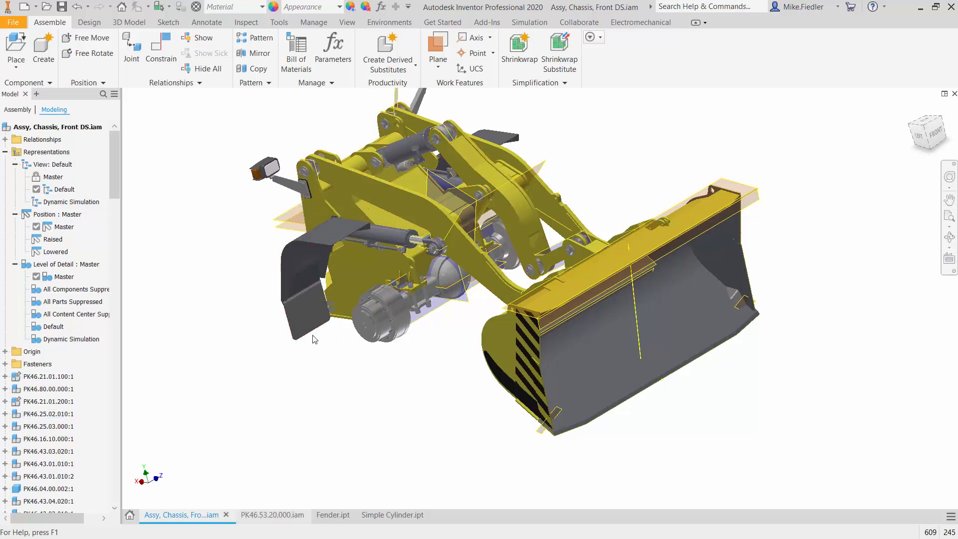
pyautogui.click(264, 514)
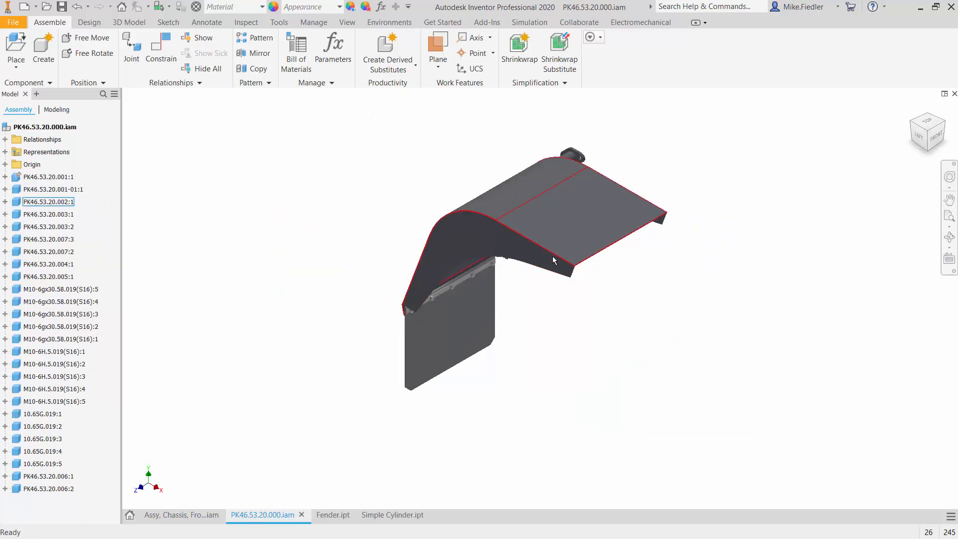
pyautogui.click(409, 391)
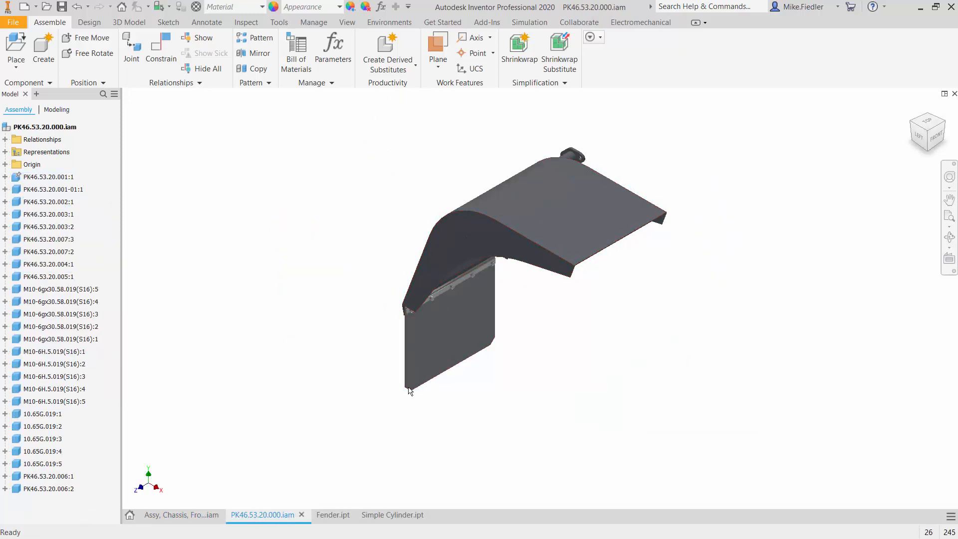
# - Switch to Fender.ipt in Nastran, inspect its flat top face and clear the selection
pyautogui.click(332, 515)
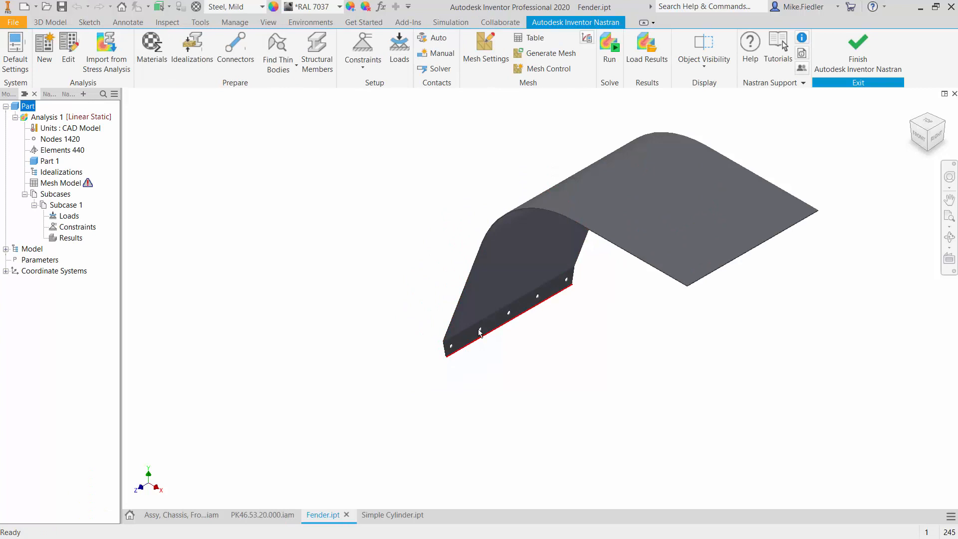
pyautogui.click(510, 270)
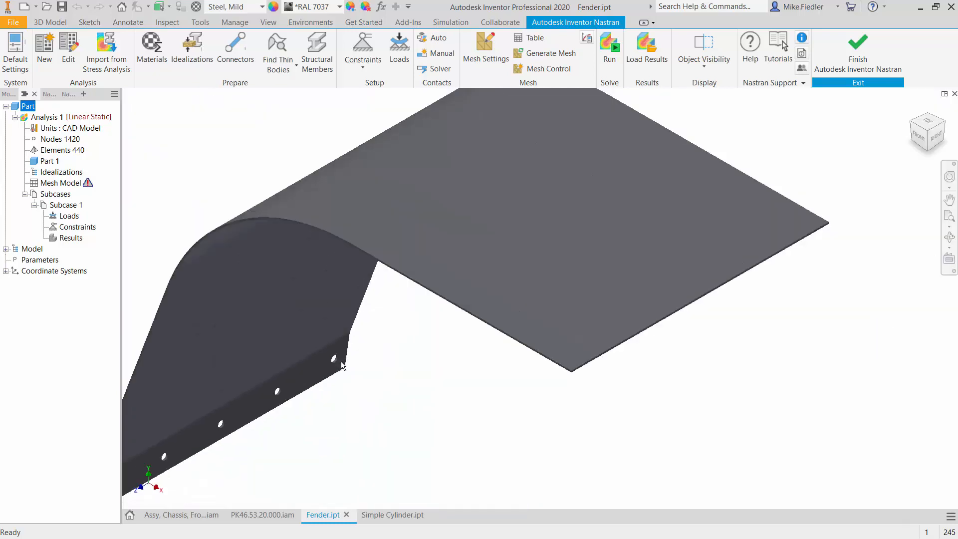
pyautogui.click(538, 291)
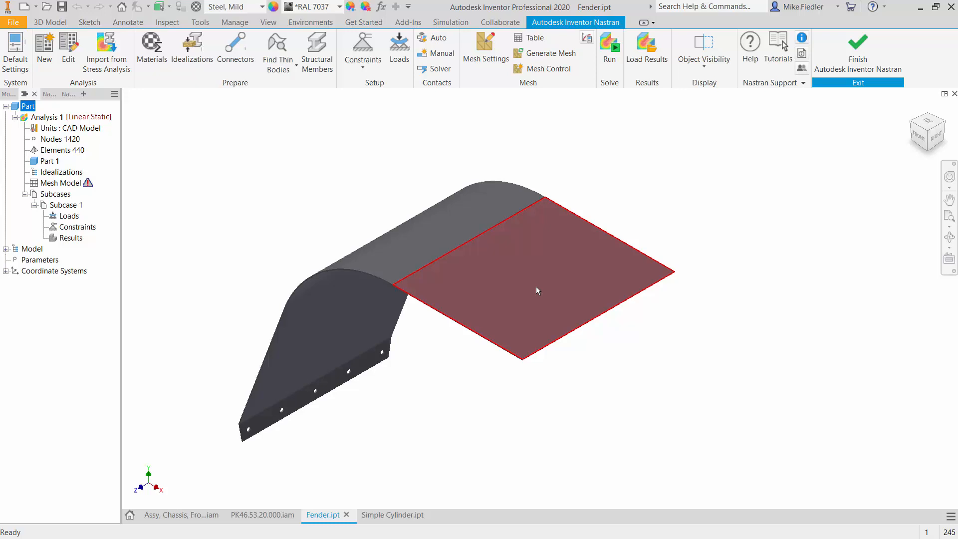
pyautogui.click(538, 290)
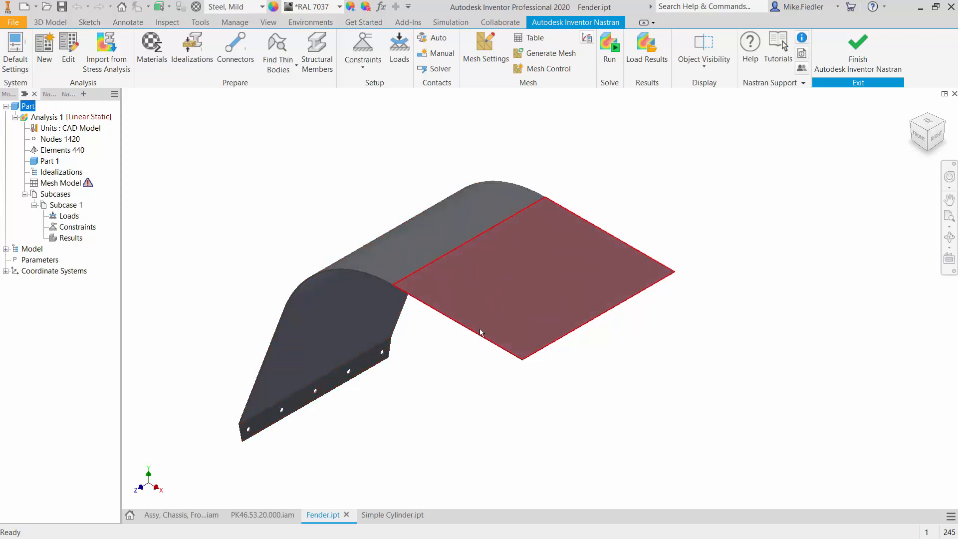
pyautogui.click(451, 405)
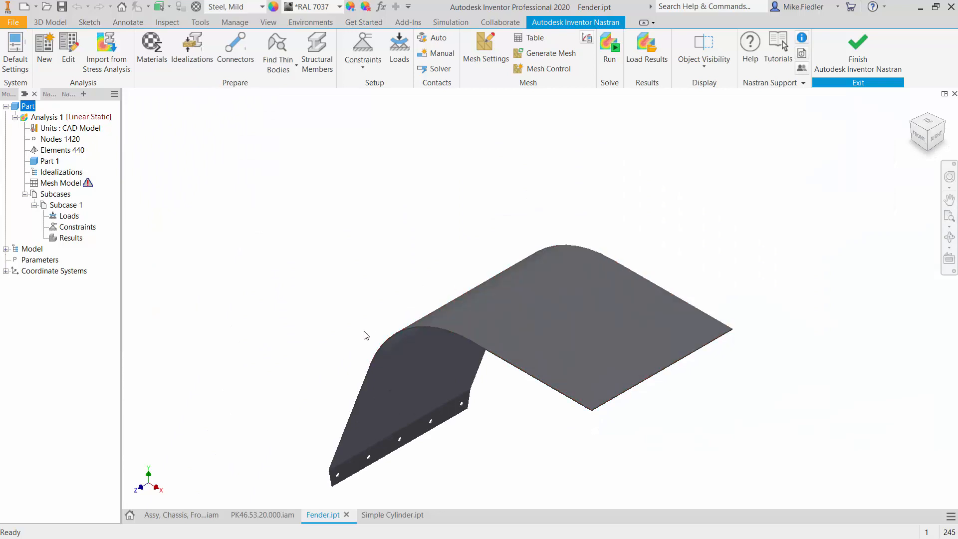
pyautogui.moveTo(384, 170)
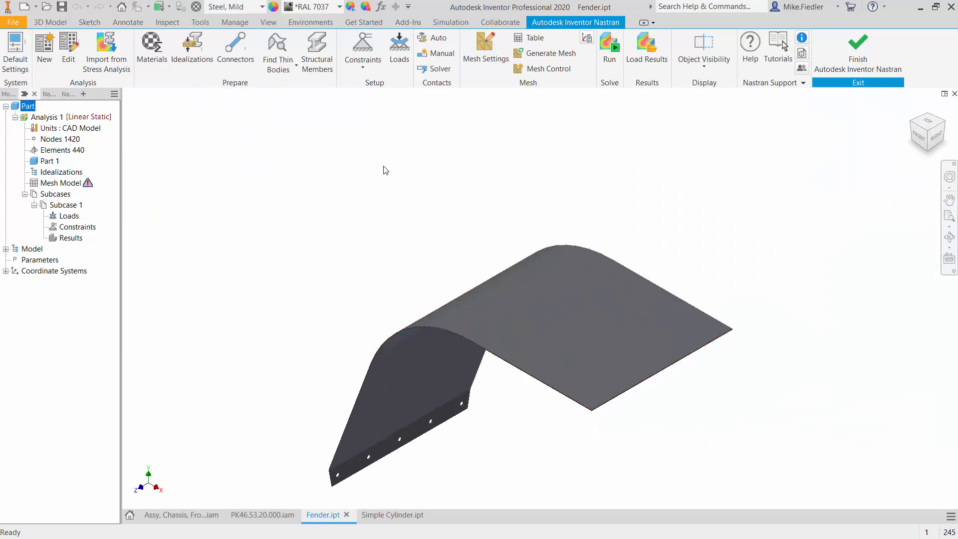
pyautogui.moveTo(390, 133)
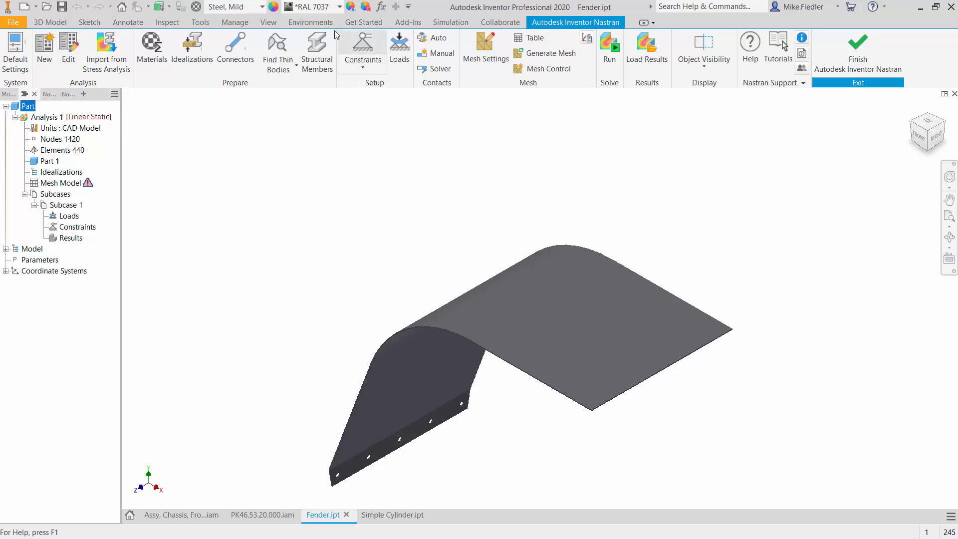
# - Widen the Nastran Model Tree pane and return to the Nastran ribbon commands
pyautogui.click(310, 22)
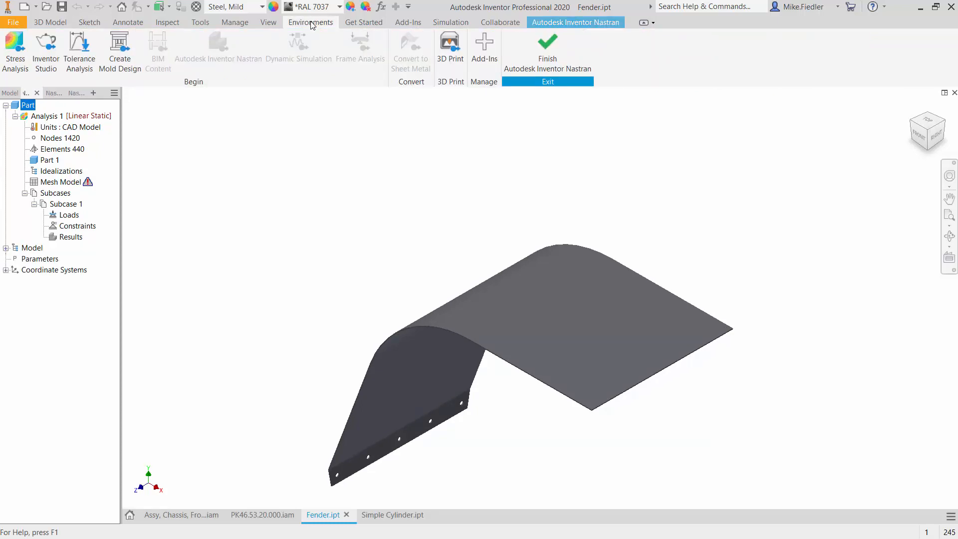
pyautogui.moveTo(231, 69)
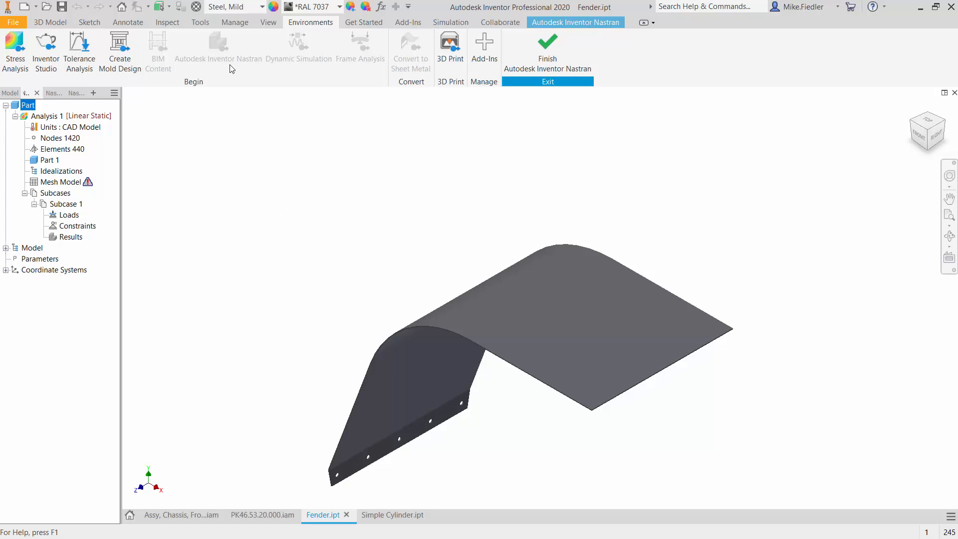
pyautogui.moveTo(120, 154)
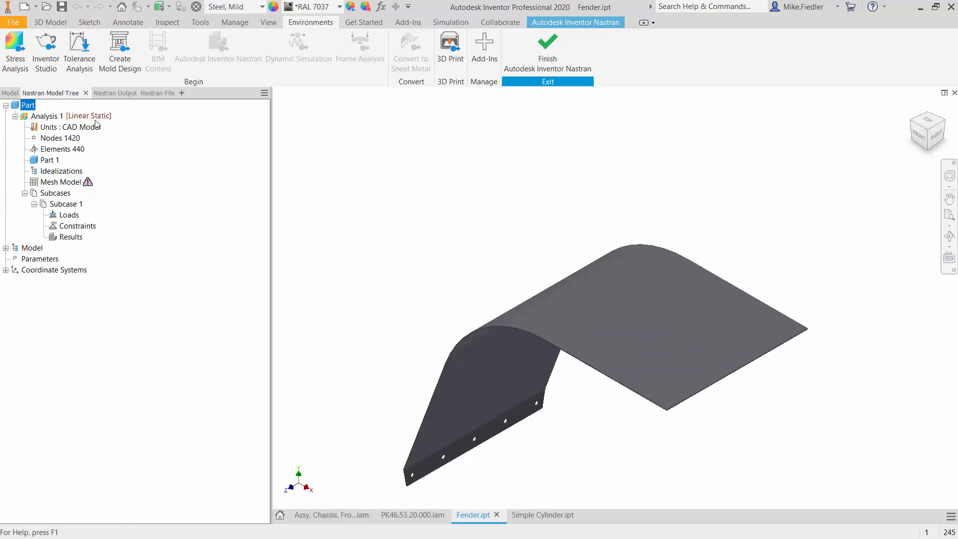
pyautogui.click(575, 22)
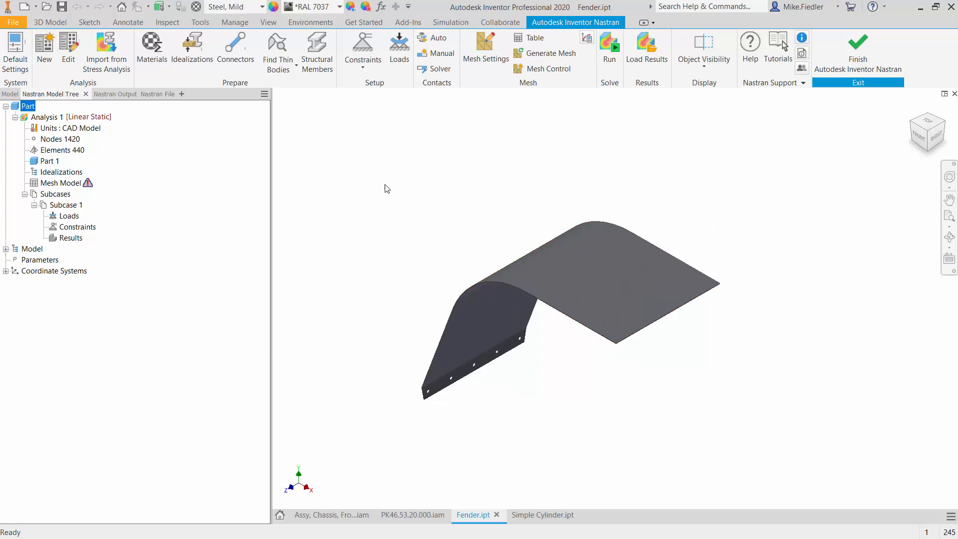
pyautogui.moveTo(259, 79)
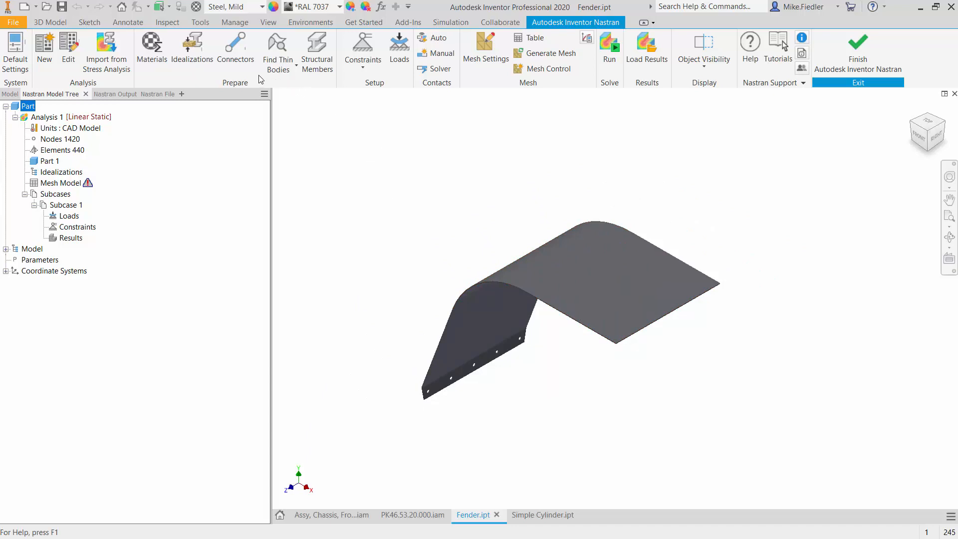
pyautogui.moveTo(218, 87)
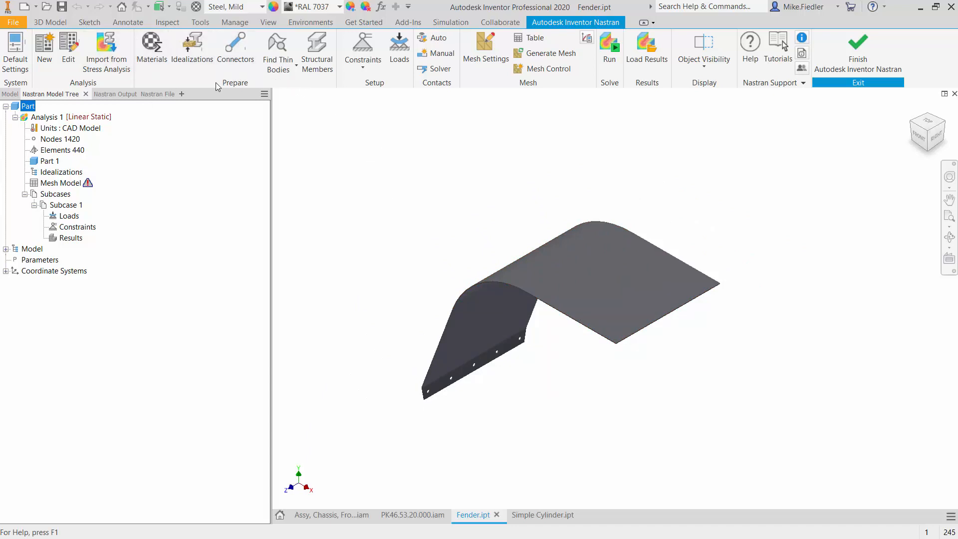
pyautogui.moveTo(248, 89)
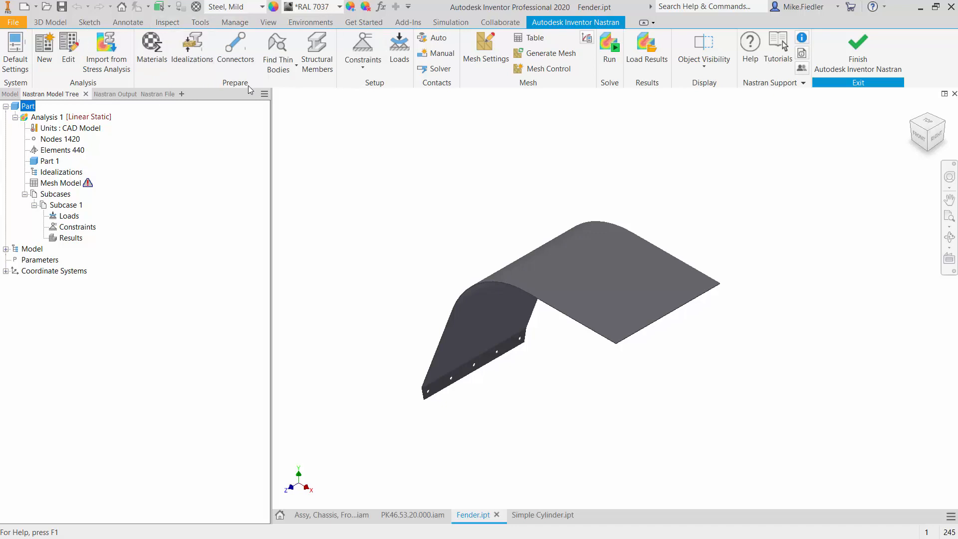
pyautogui.click(277, 49)
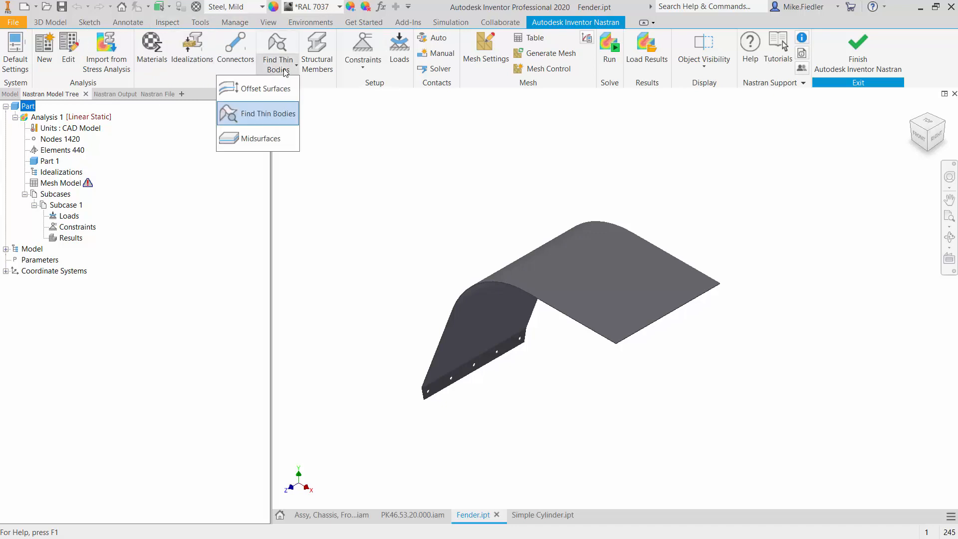
pyautogui.moveTo(282, 122)
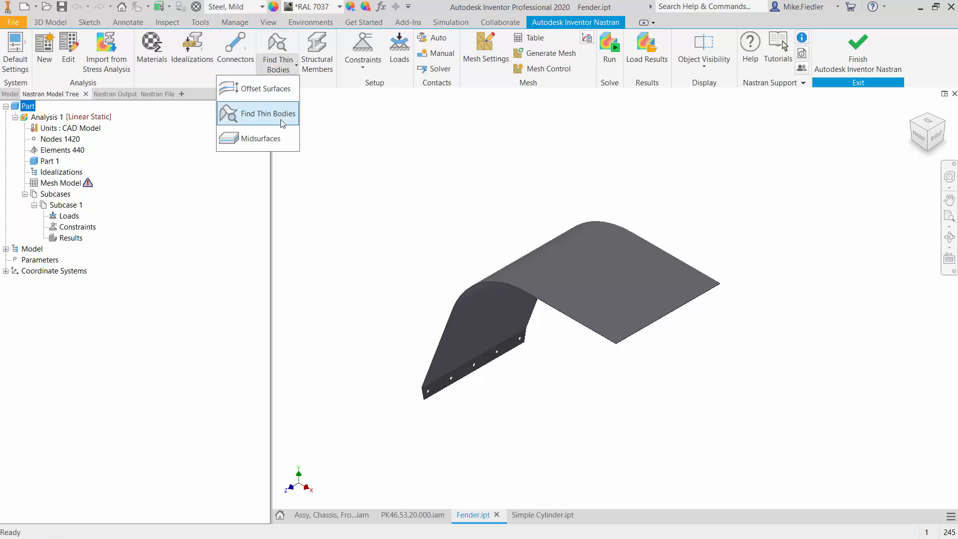
pyautogui.moveTo(263, 87)
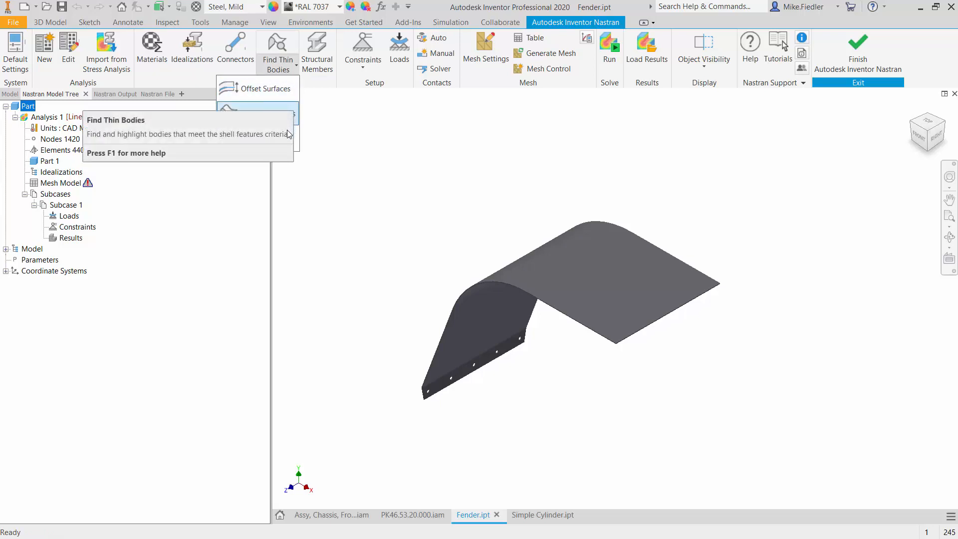
pyautogui.moveTo(263, 87)
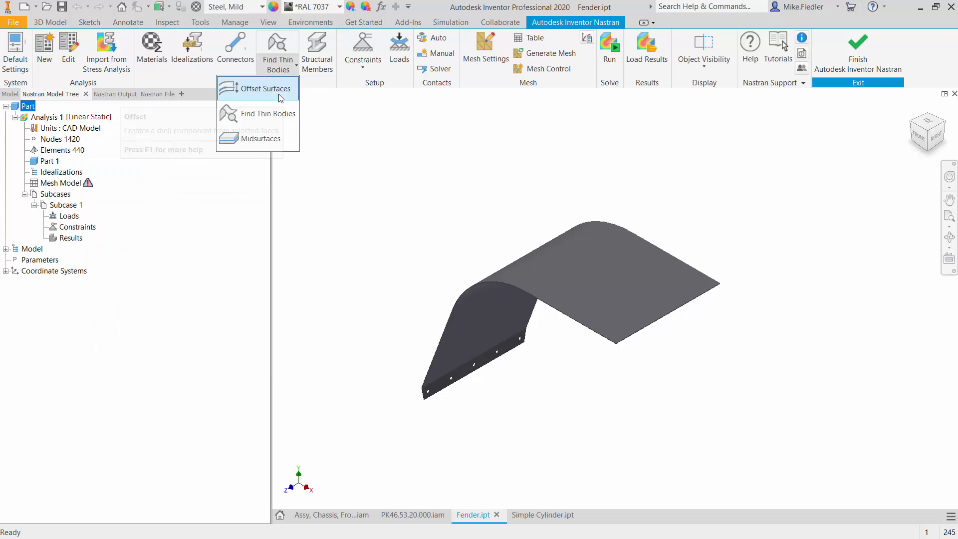
pyautogui.moveTo(258, 89)
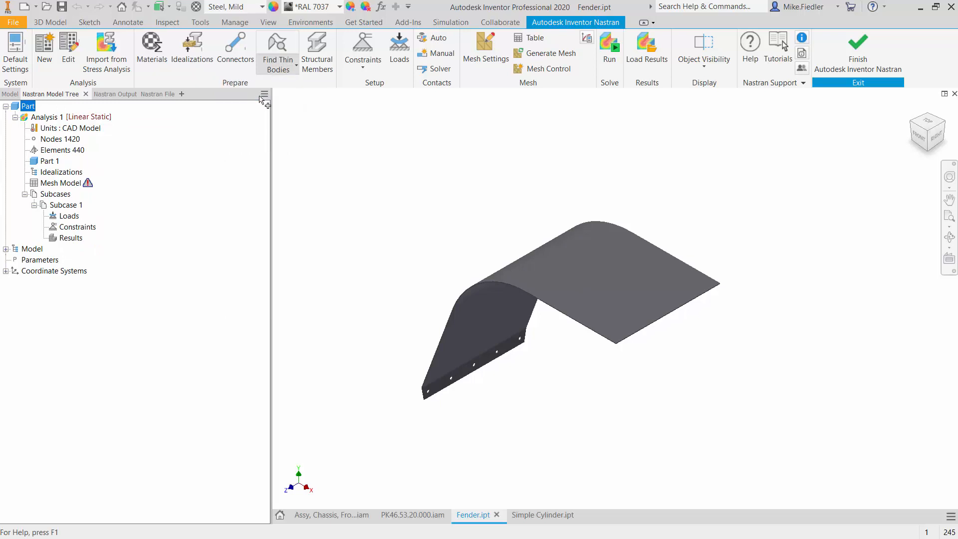
# - Pick the fender faces in Offset Surface, leave Offset and Thickness empty, and cancel it
pyautogui.click(277, 52)
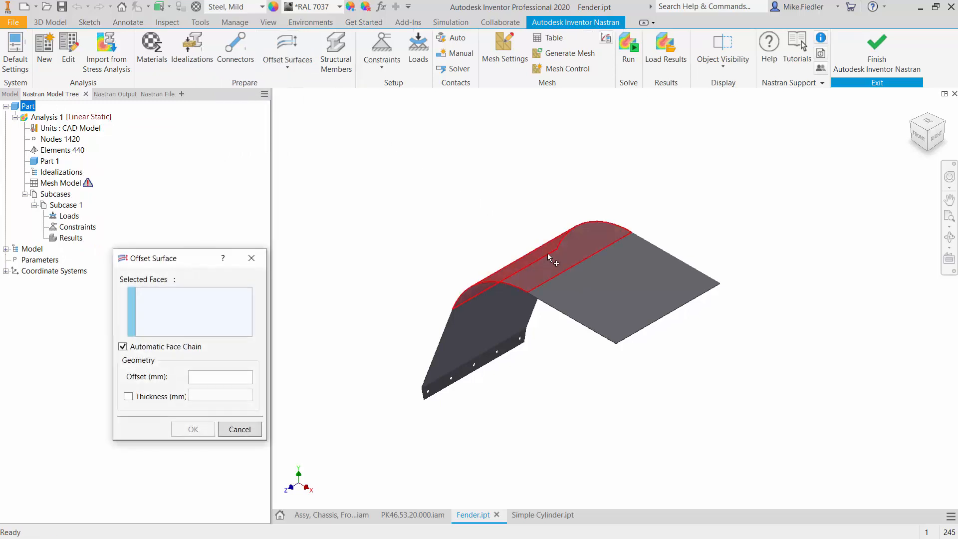
pyautogui.click(553, 256)
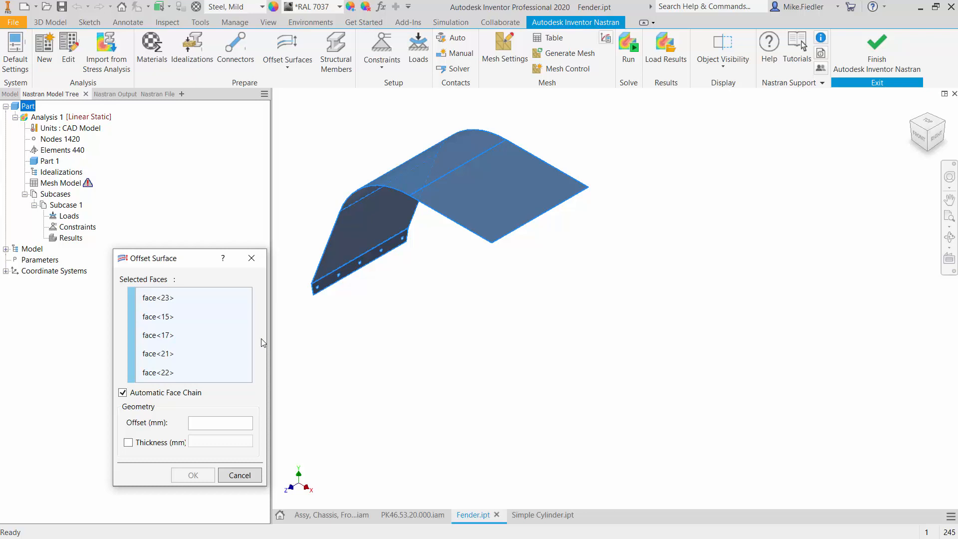
pyautogui.click(220, 422)
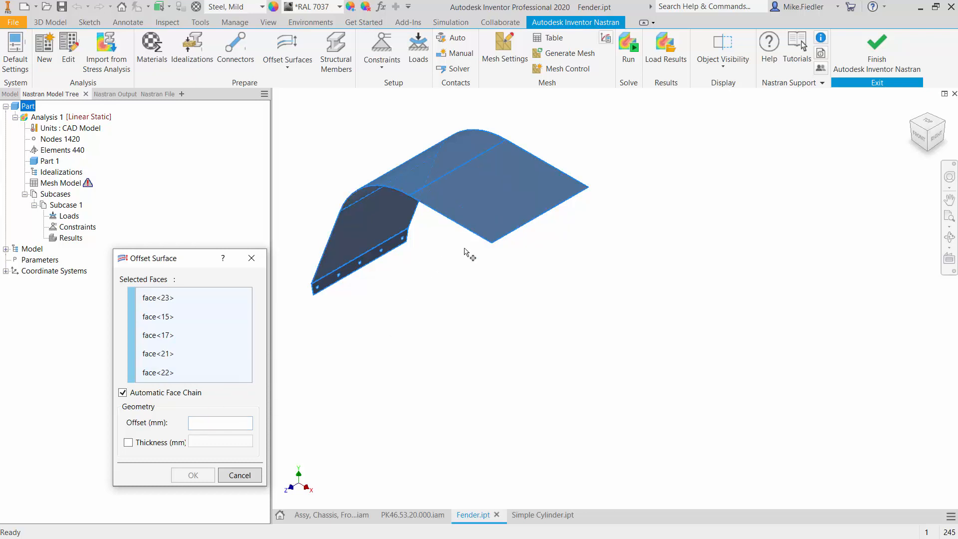
pyautogui.moveTo(504, 138)
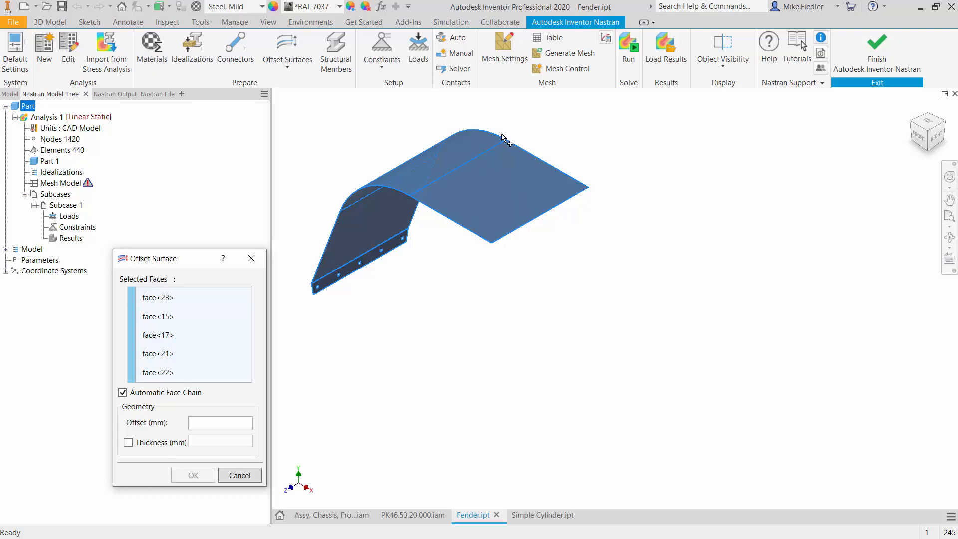
pyautogui.moveTo(483, 300)
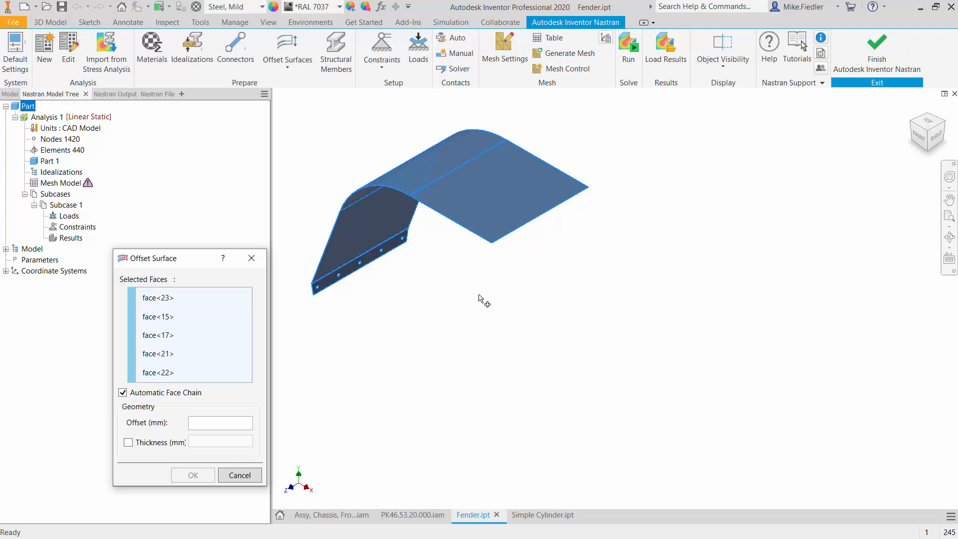
pyautogui.click(471, 189)
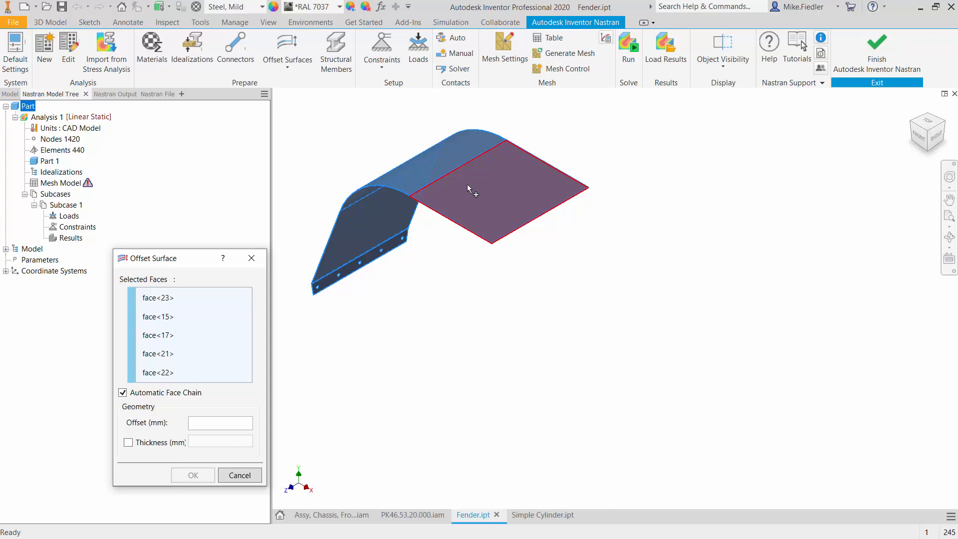
pyautogui.click(474, 189)
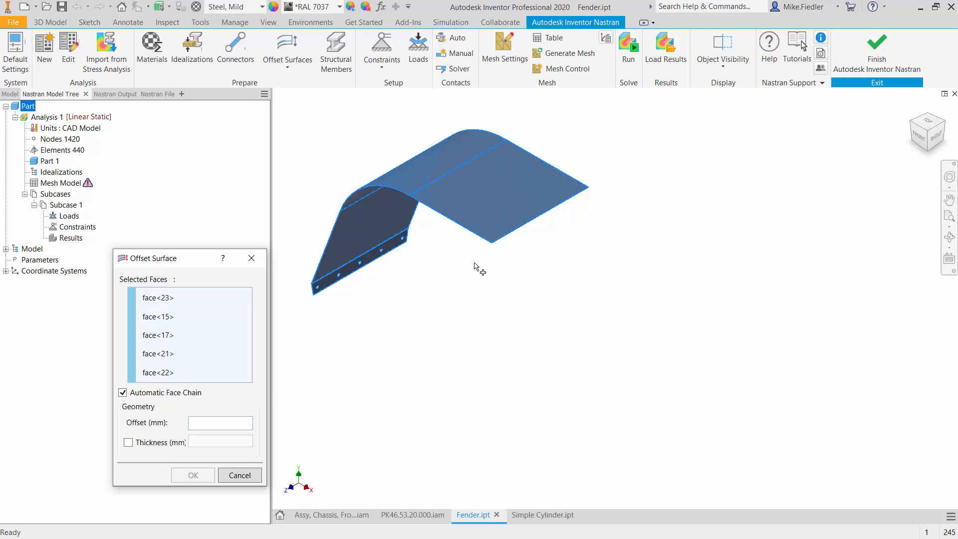
pyautogui.moveTo(468, 280)
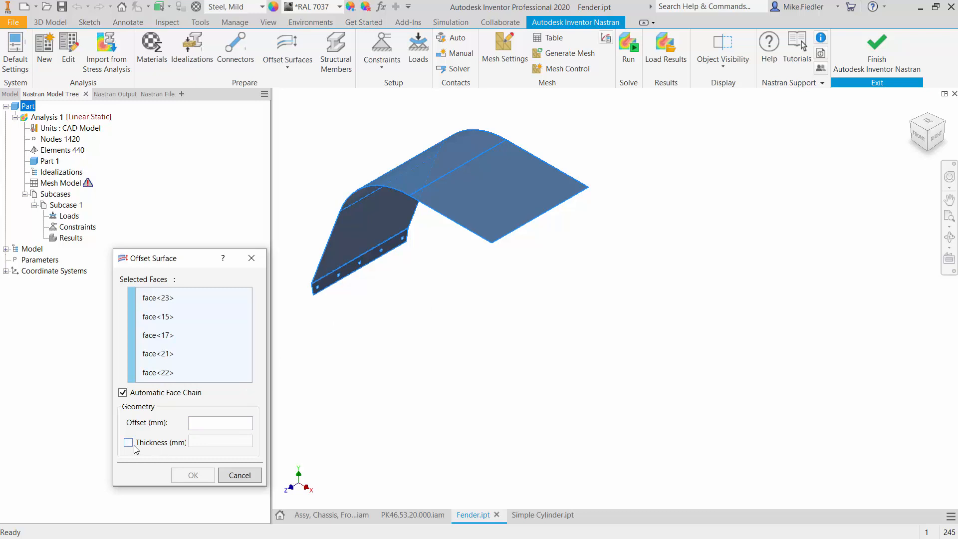
pyautogui.moveTo(232, 441)
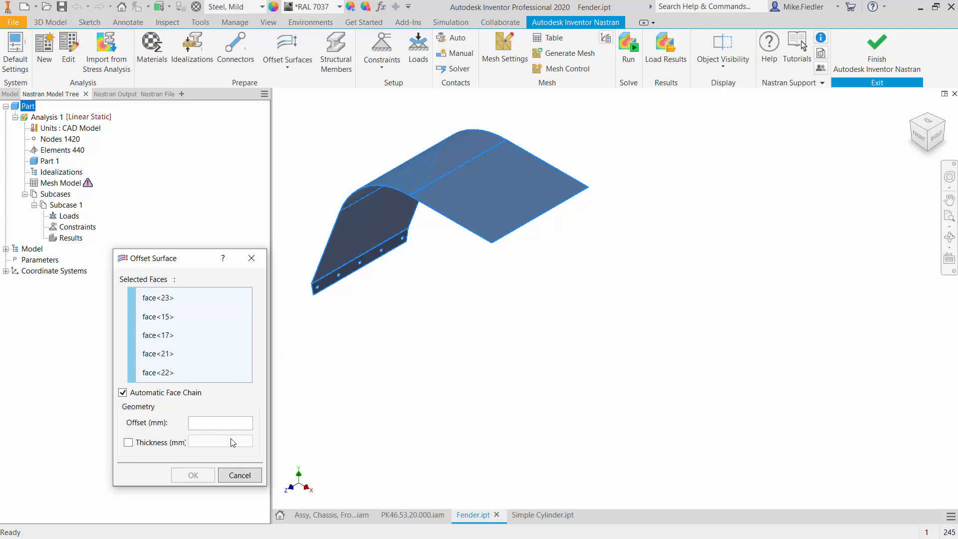
pyautogui.moveTo(256, 342)
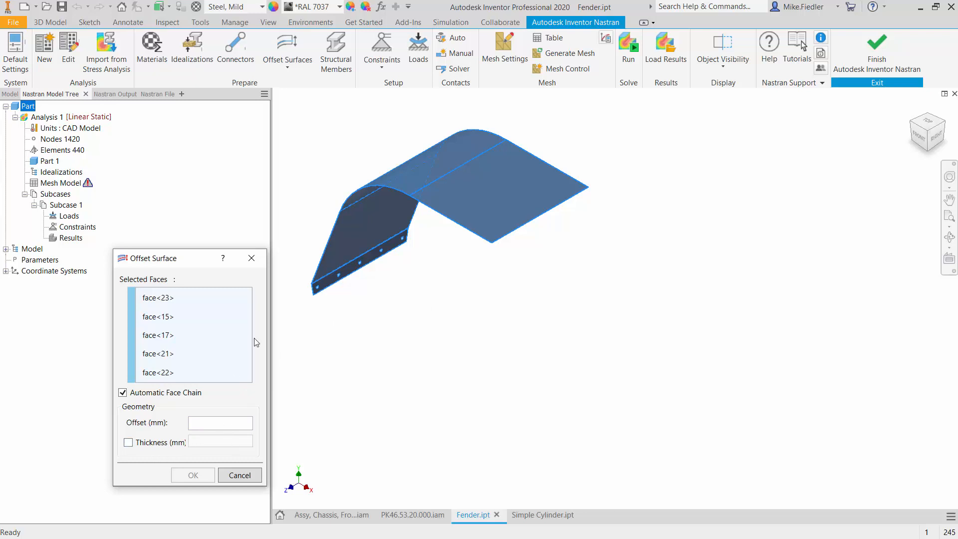
pyautogui.moveTo(251, 264)
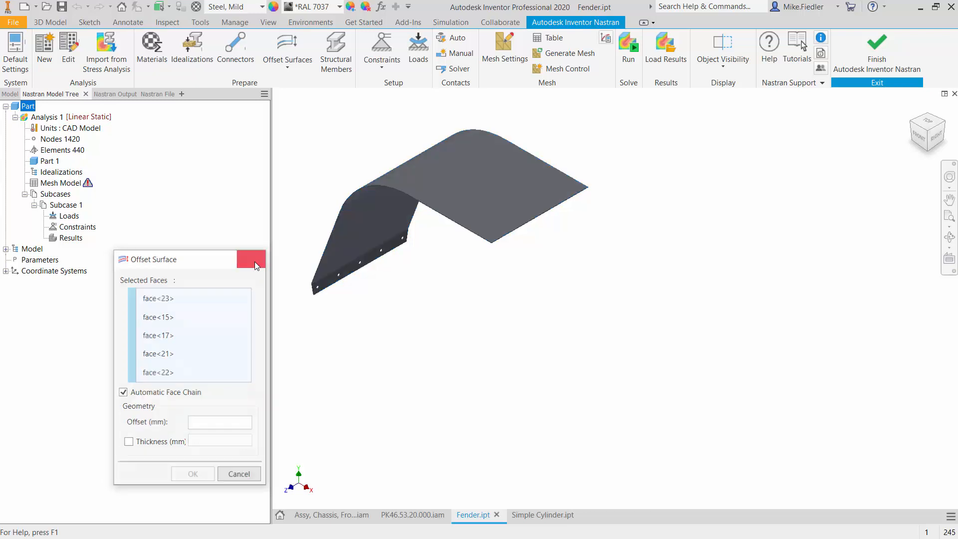
pyautogui.click(287, 67)
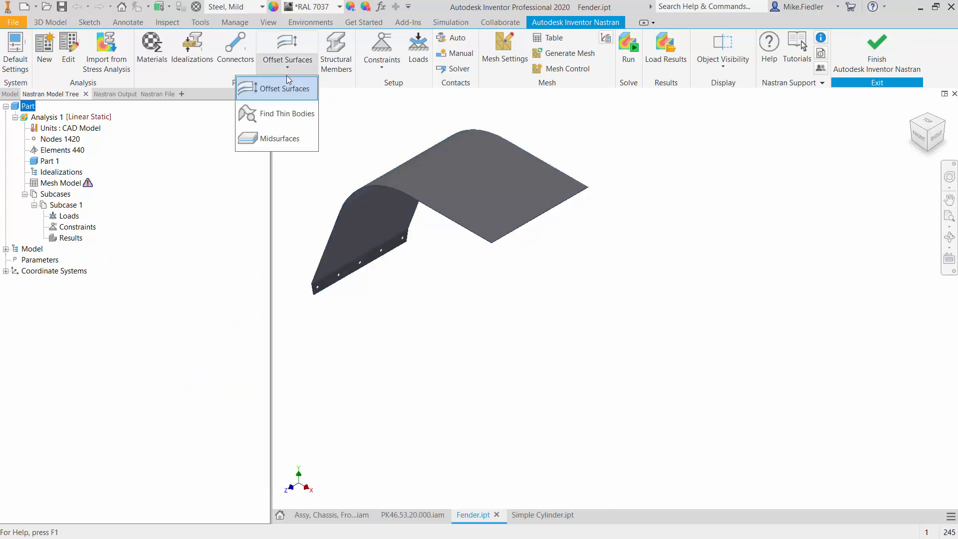
pyautogui.moveTo(281, 139)
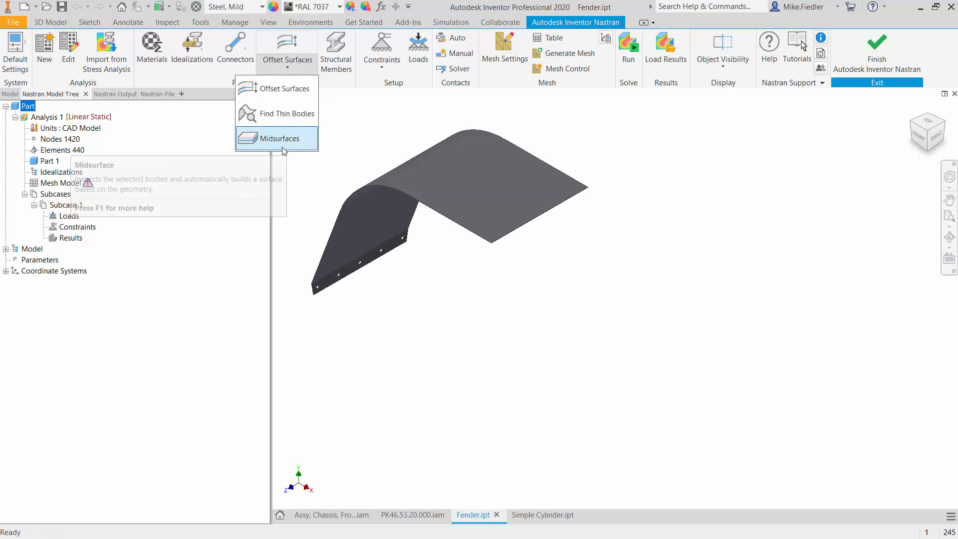
pyautogui.click(281, 139)
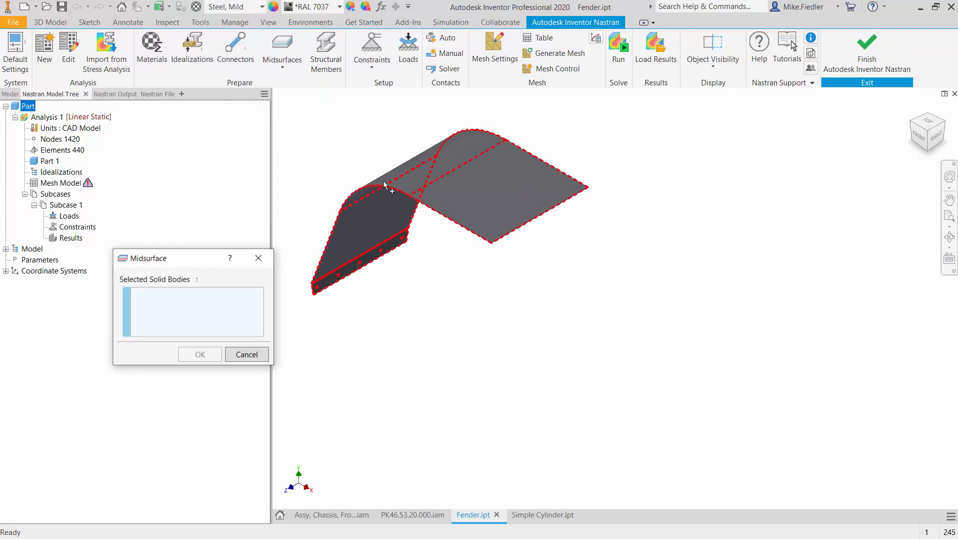
pyautogui.moveTo(507, 202)
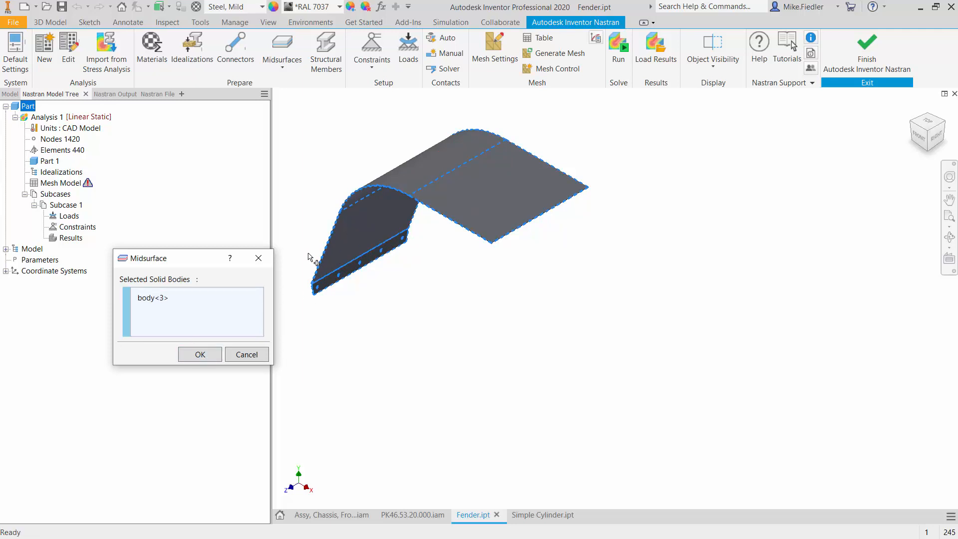
pyautogui.click(200, 355)
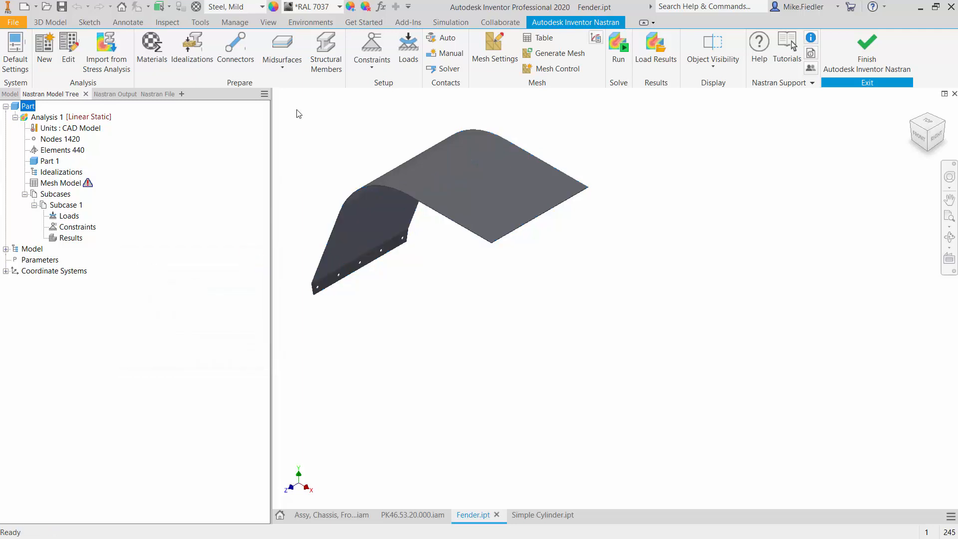
# - Find thin bodies and create the 3 mm midsurface from body<3>
pyautogui.click(282, 52)
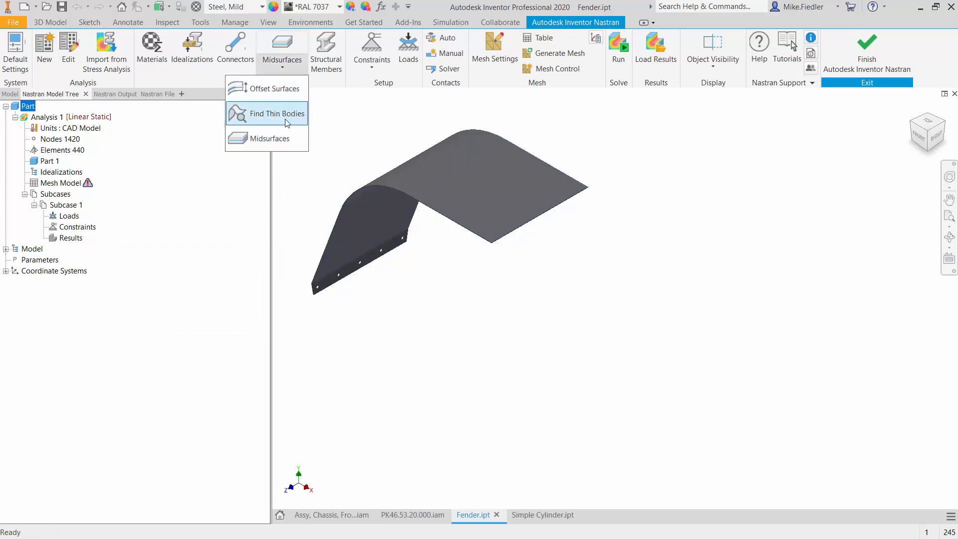
pyautogui.click(275, 114)
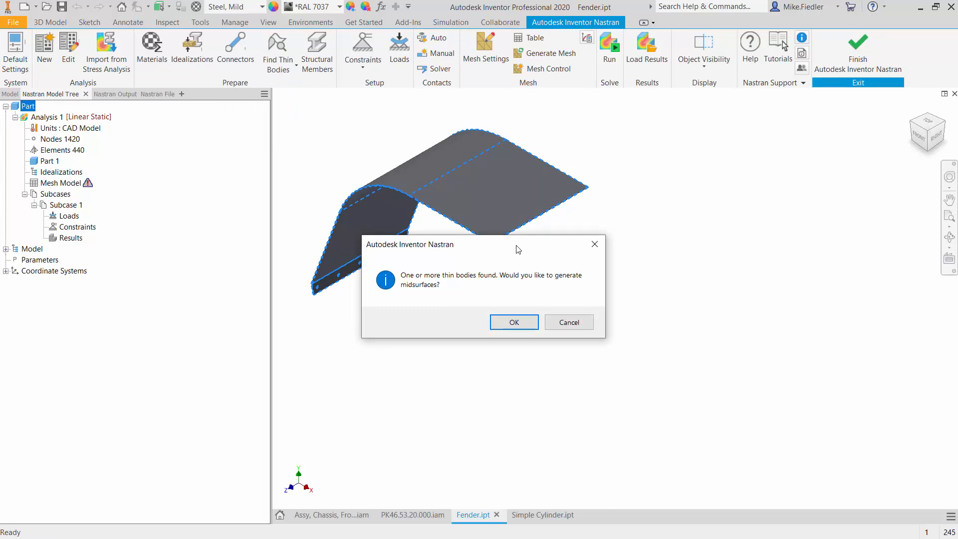
pyautogui.moveTo(515, 206)
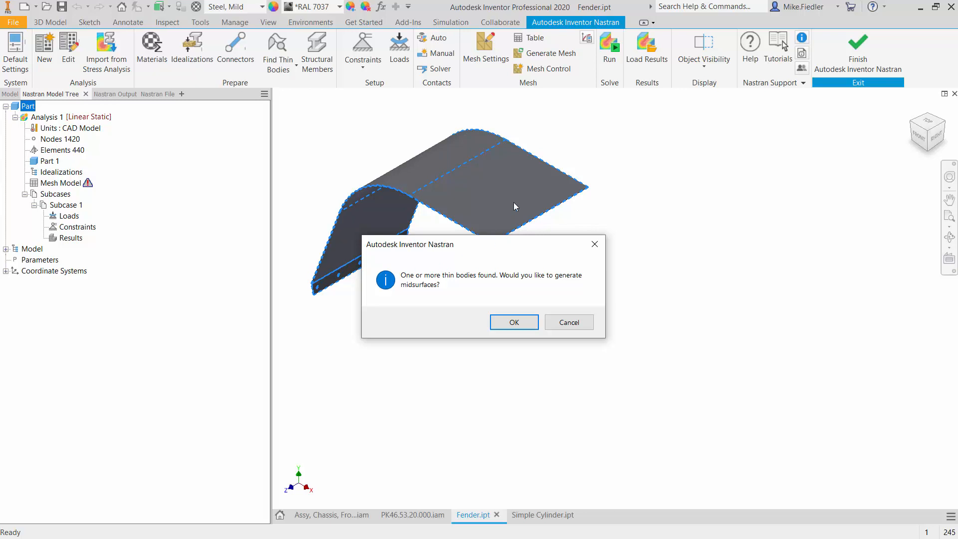
pyautogui.moveTo(515, 232)
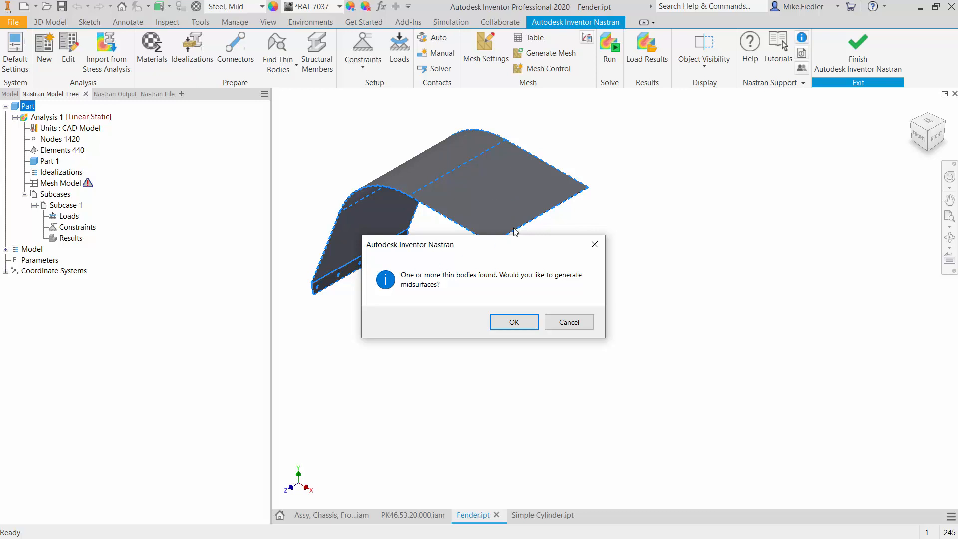
pyautogui.moveTo(514, 322)
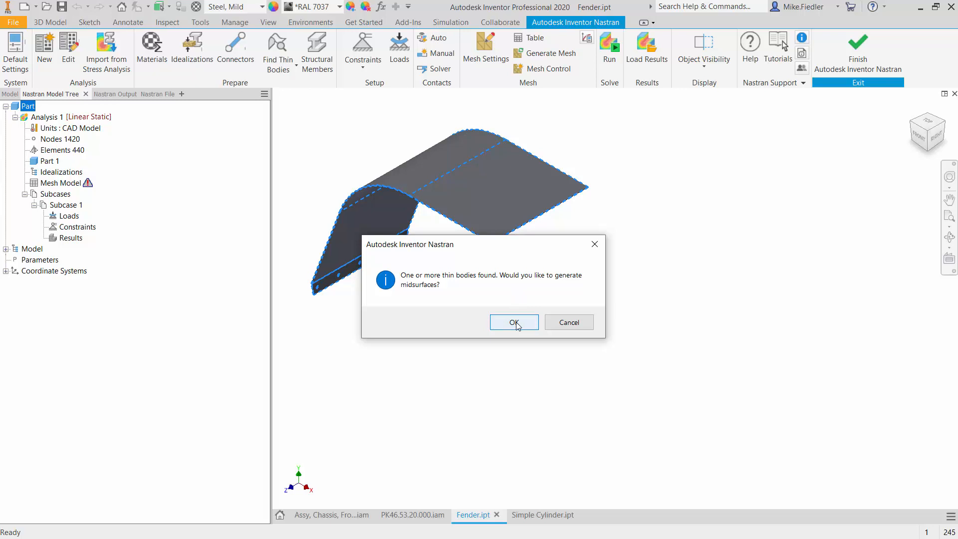
pyautogui.click(514, 322)
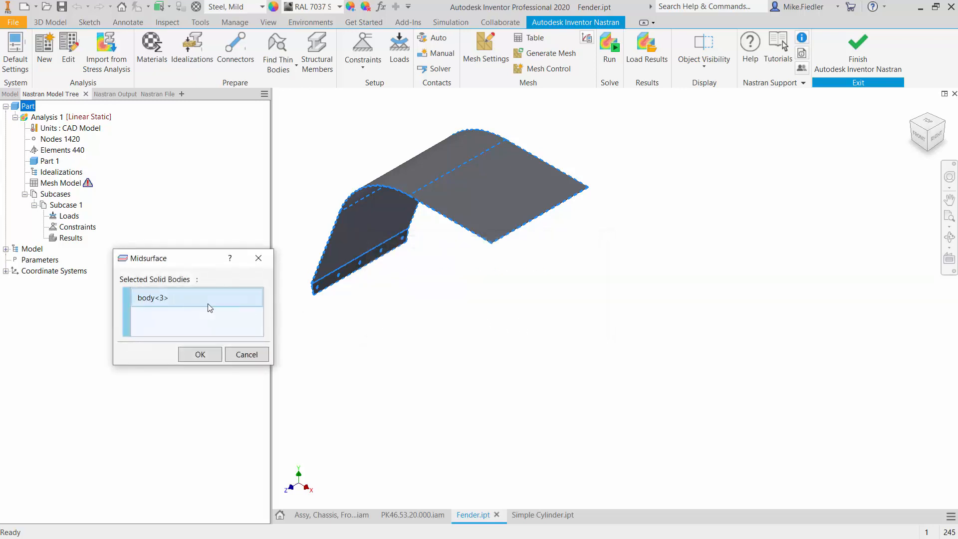
pyautogui.click(199, 354)
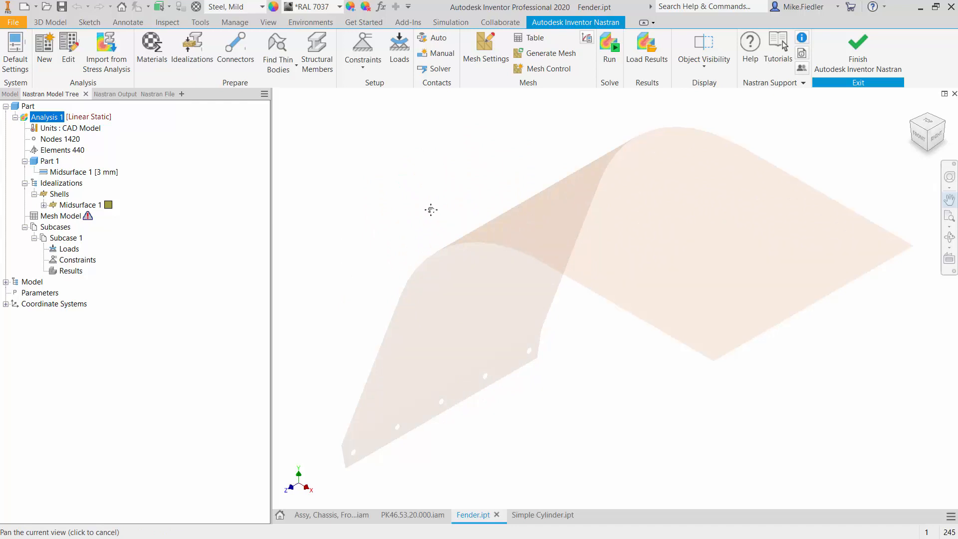
# - Expand Idealizations > Shells > Midsurface 1 to show its Steel, Mild material
pyautogui.click(84, 171)
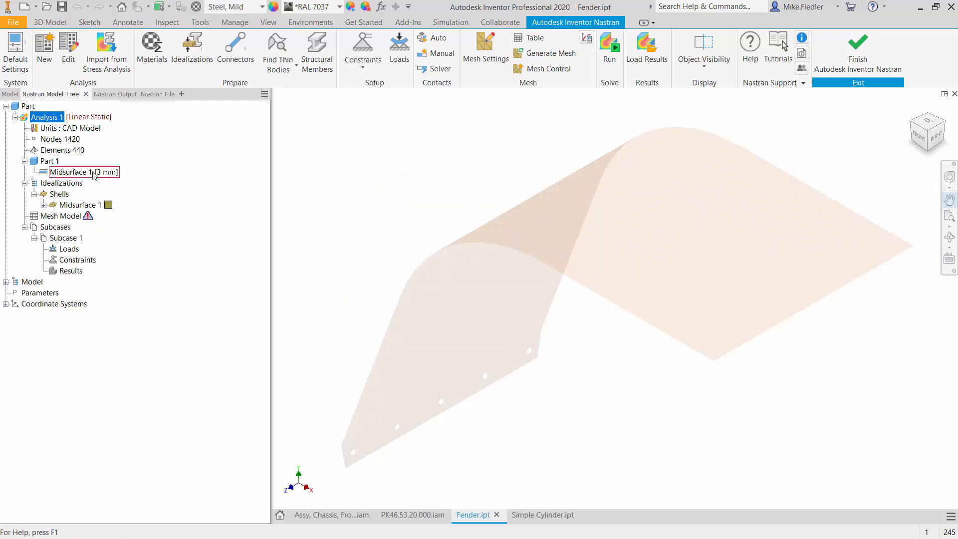
pyautogui.click(80, 204)
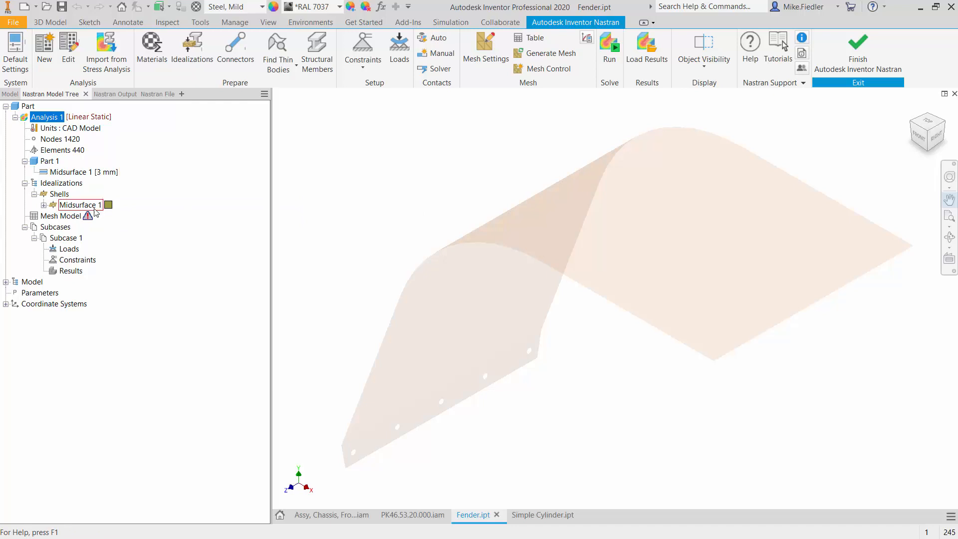
pyautogui.moveTo(90, 213)
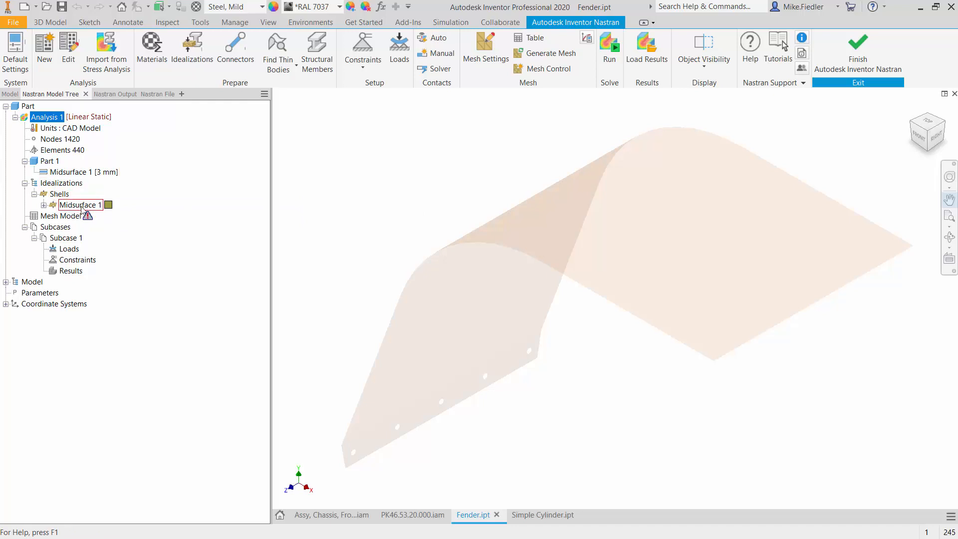
pyautogui.click(16, 117)
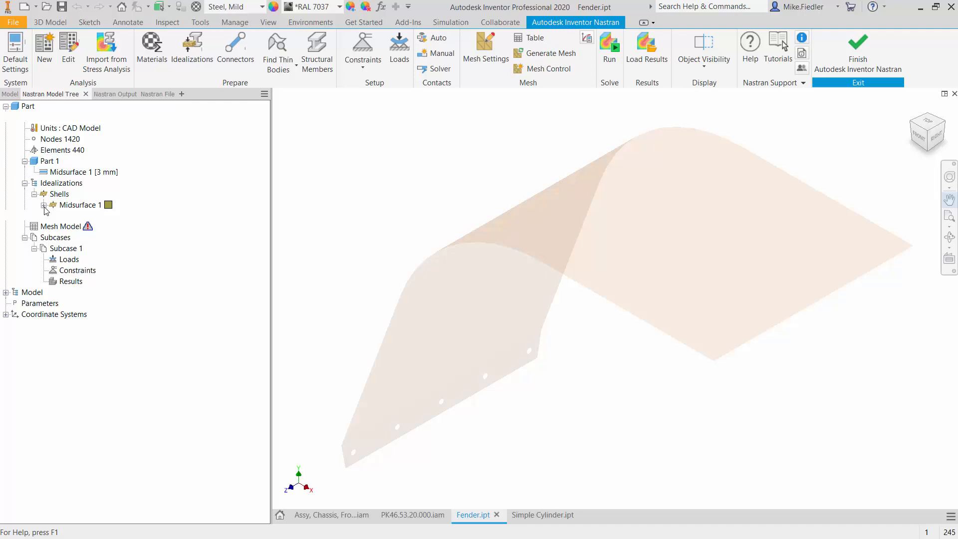
pyautogui.click(80, 205)
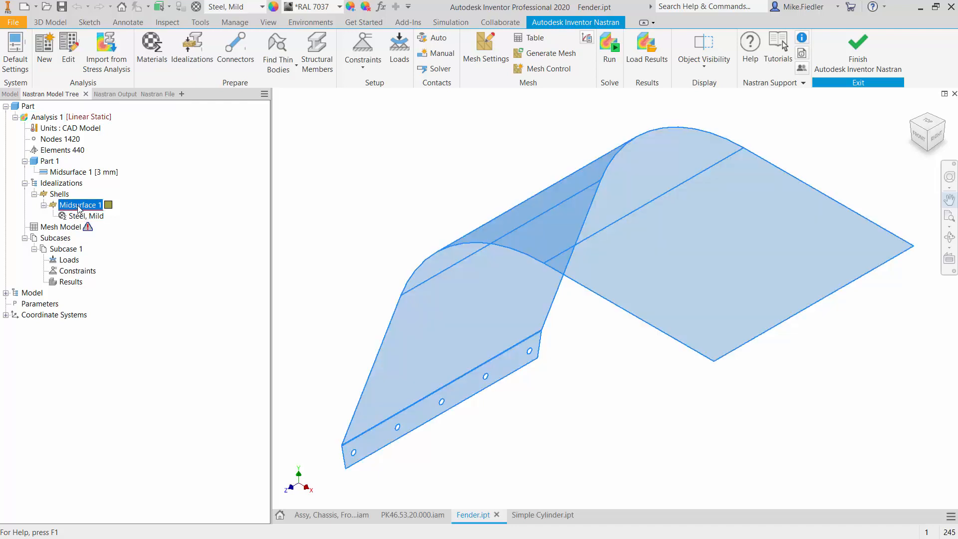
pyautogui.doubleClick(80, 205)
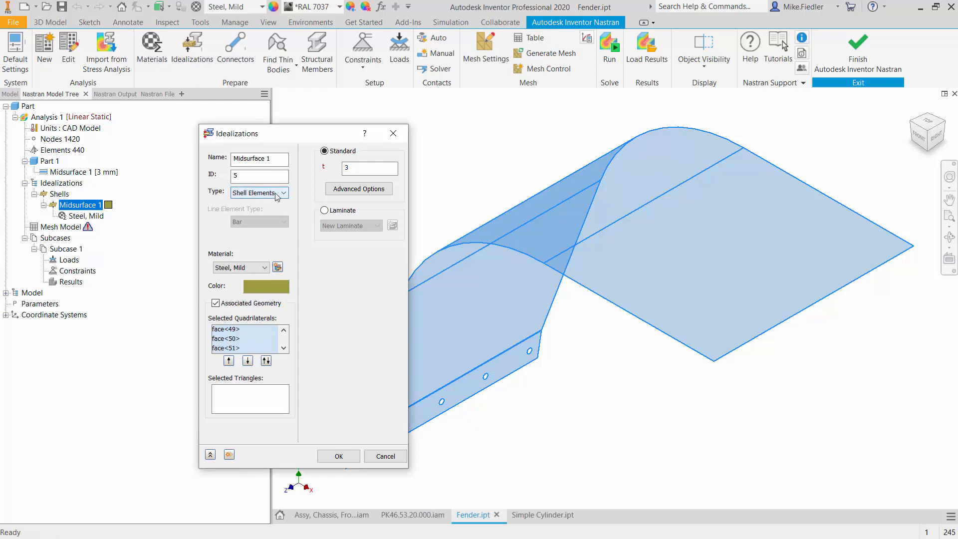
pyautogui.click(283, 193)
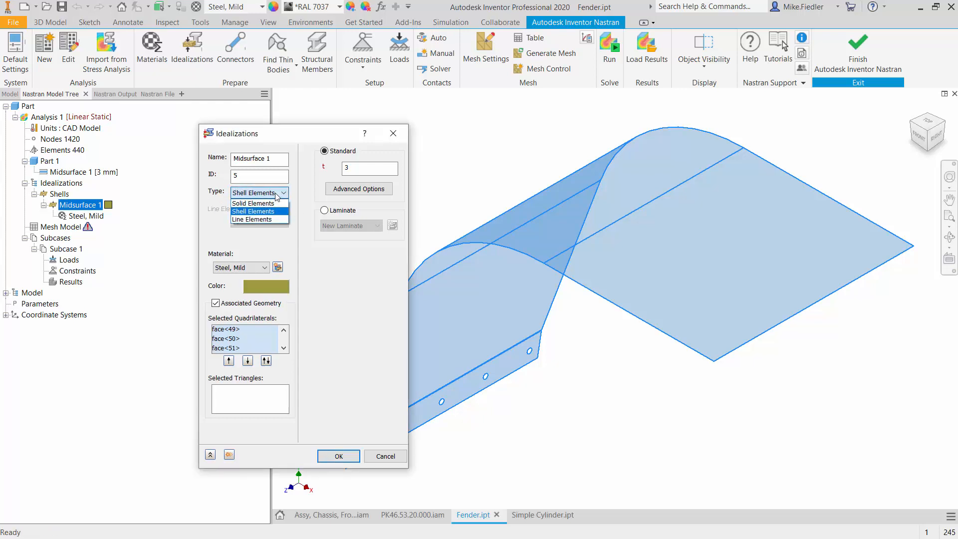
pyautogui.moveTo(253, 203)
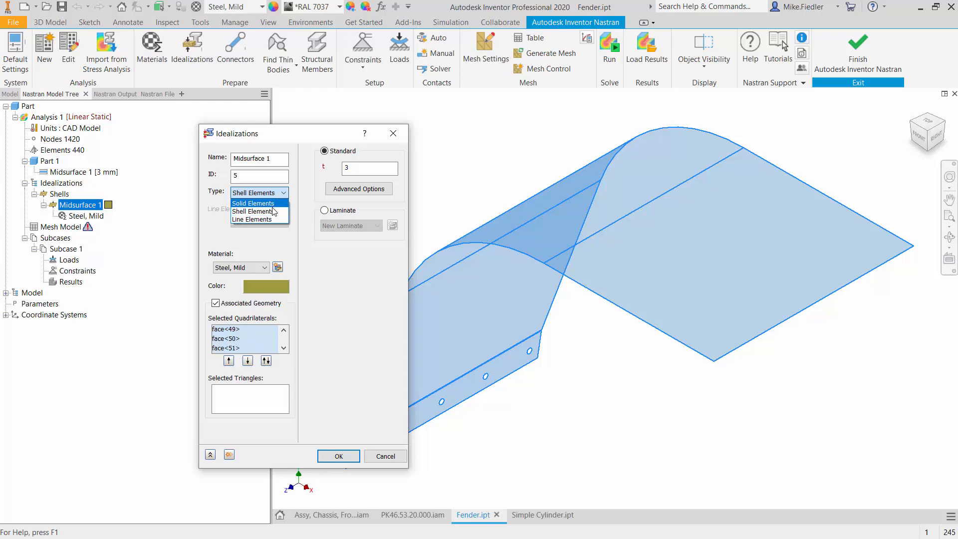
pyautogui.click(251, 210)
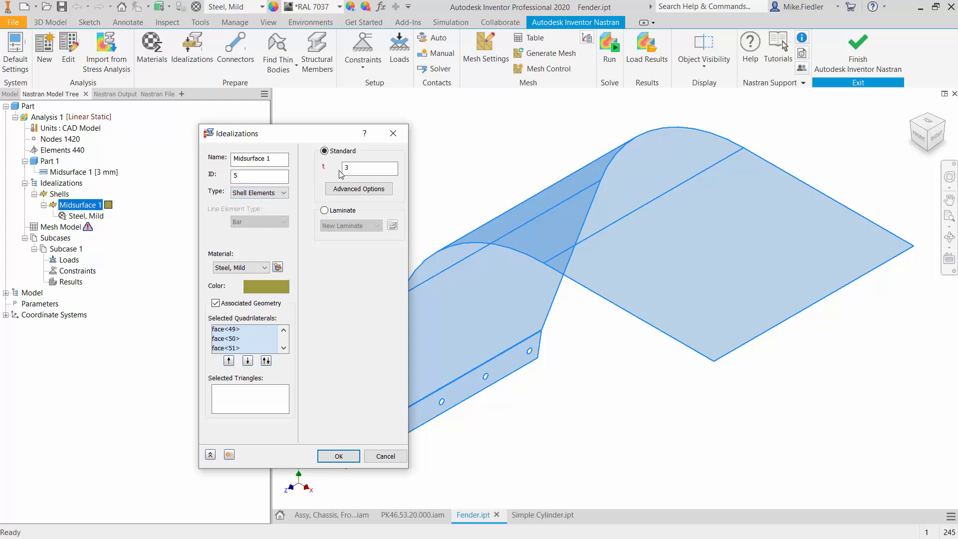
pyautogui.click(368, 167)
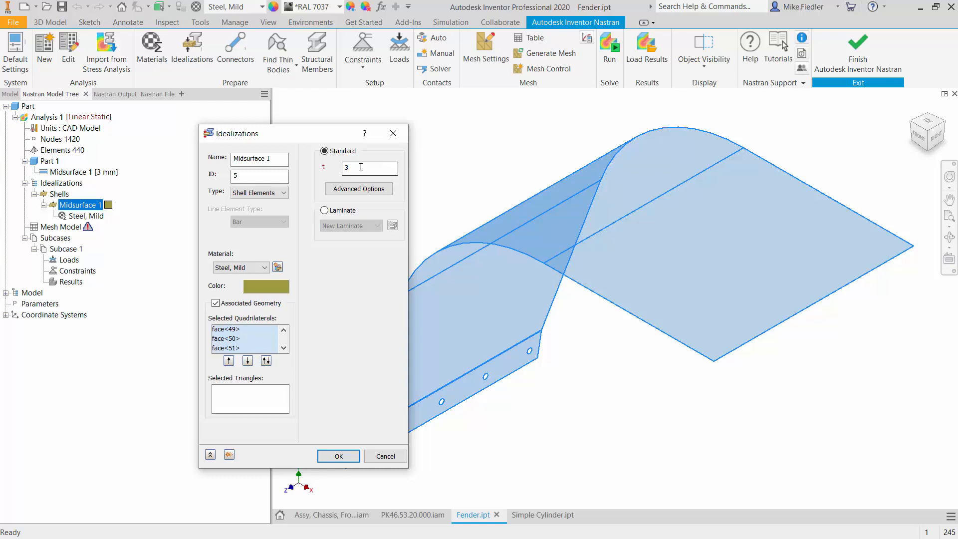
pyautogui.moveTo(370, 168)
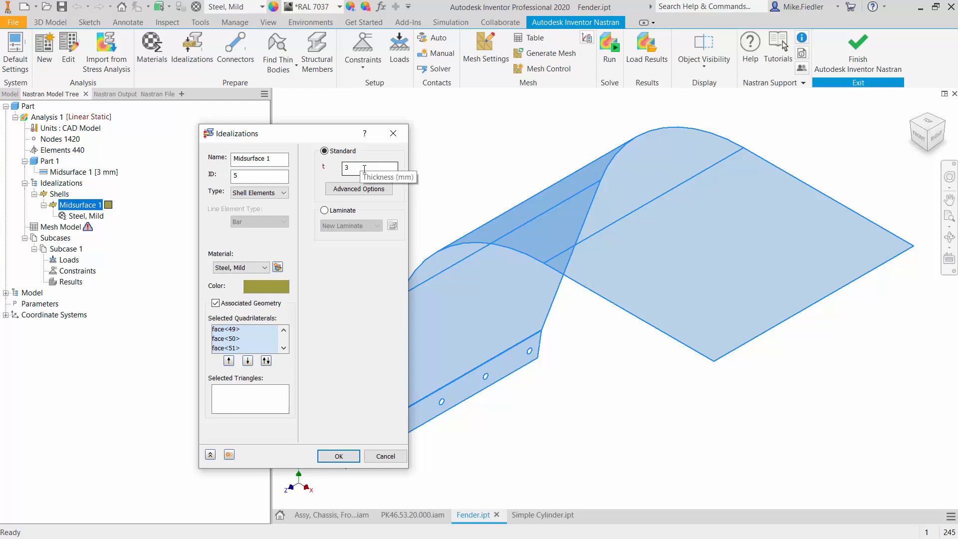
pyautogui.moveTo(446, 167)
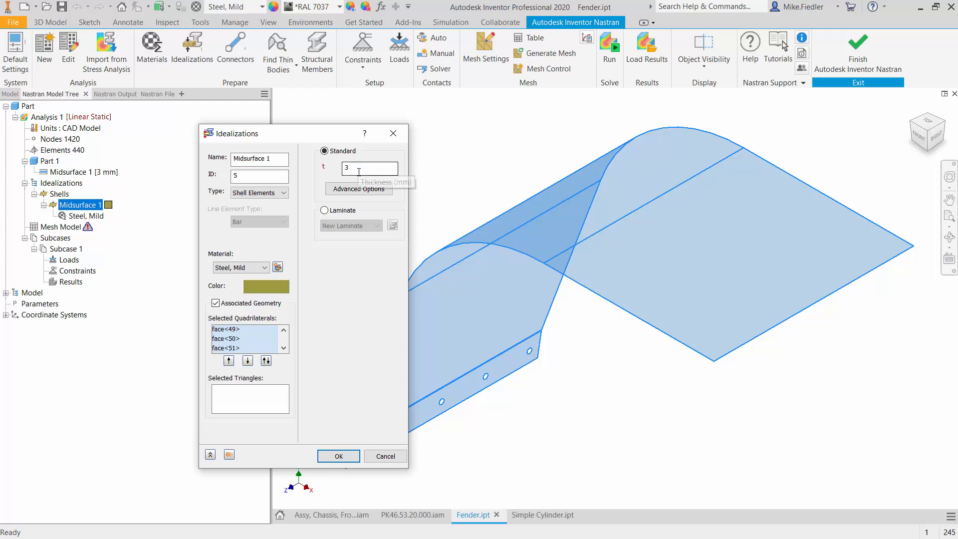
pyautogui.moveTo(370, 169)
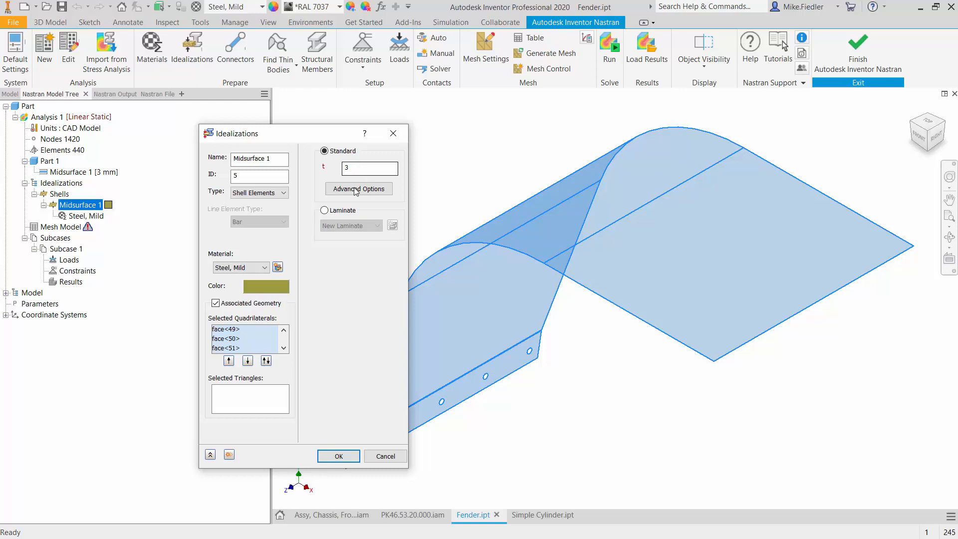
pyautogui.moveTo(330, 195)
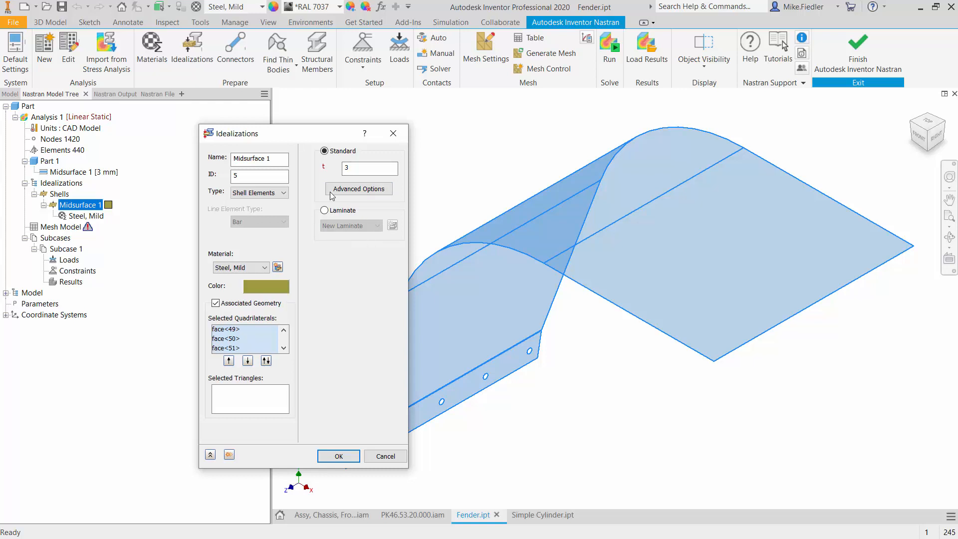
pyautogui.moveTo(370, 167)
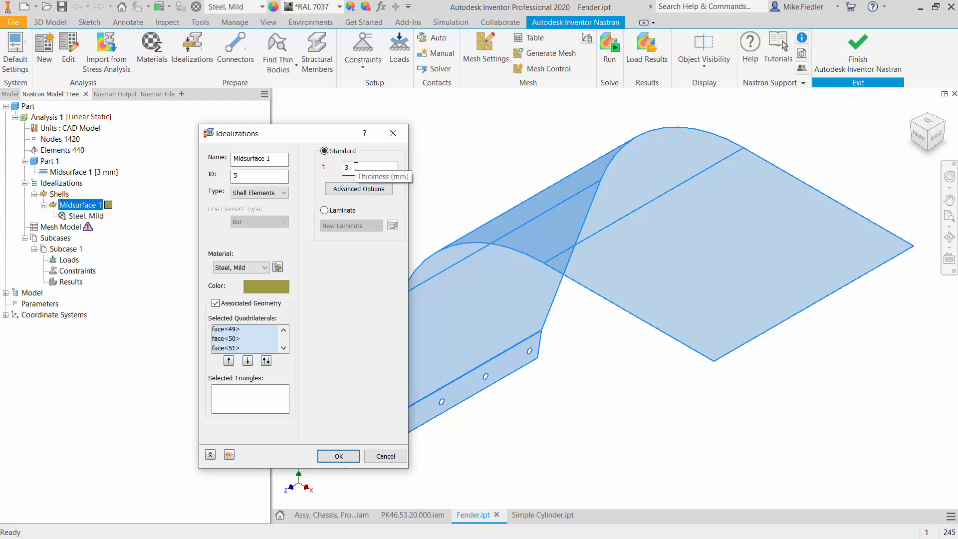
pyautogui.moveTo(372, 258)
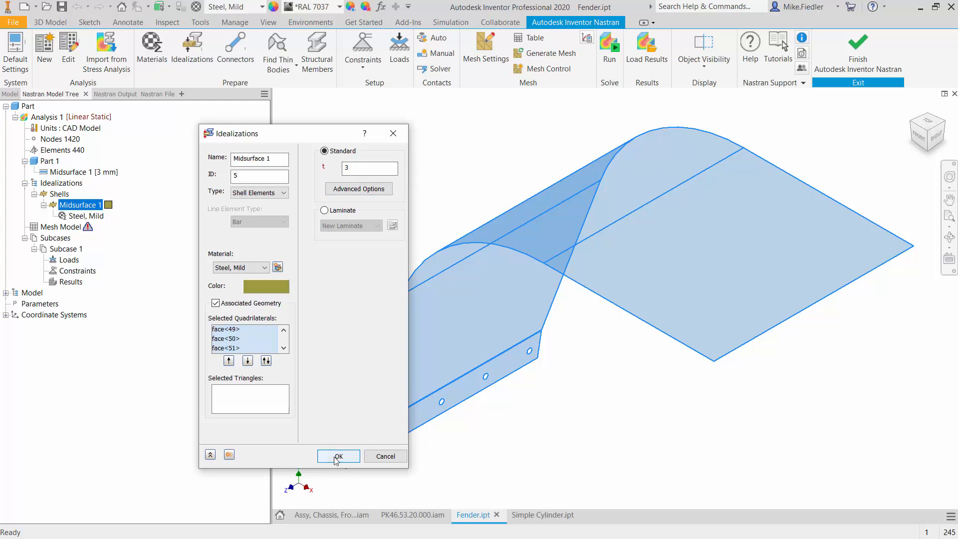
pyautogui.click(338, 455)
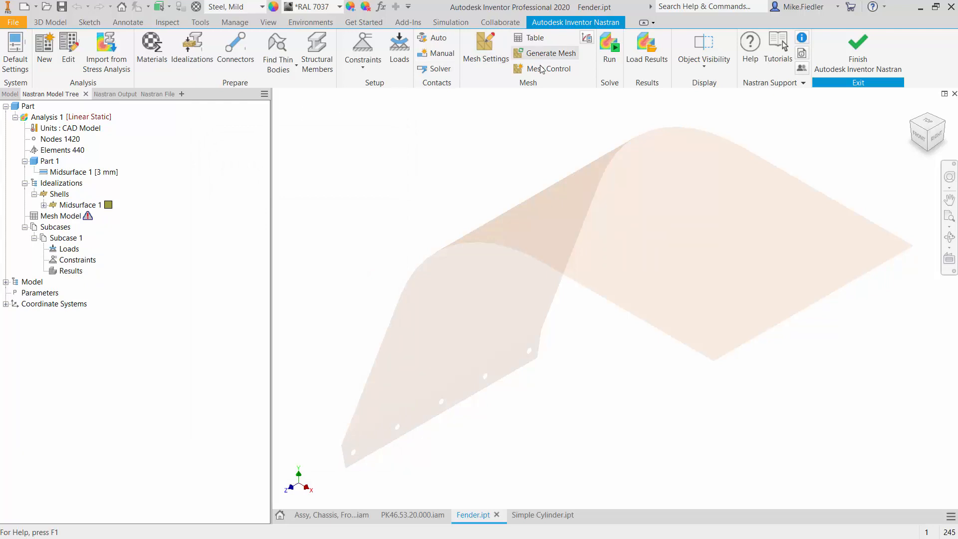
pyautogui.moveTo(485, 46)
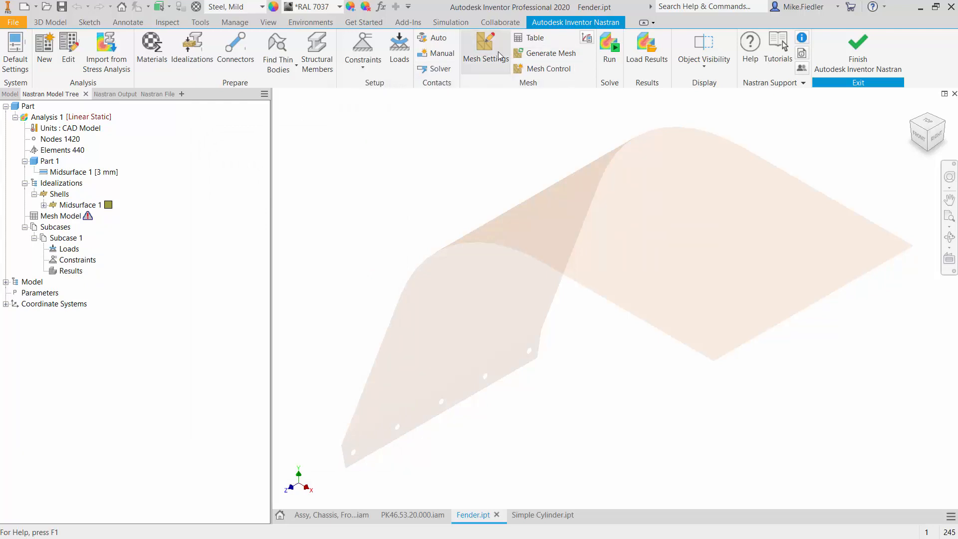
# - Generate the fender mesh at 47.6189 mm parabolic elements, giving 473 elements and 1511 nodes
pyautogui.click(486, 46)
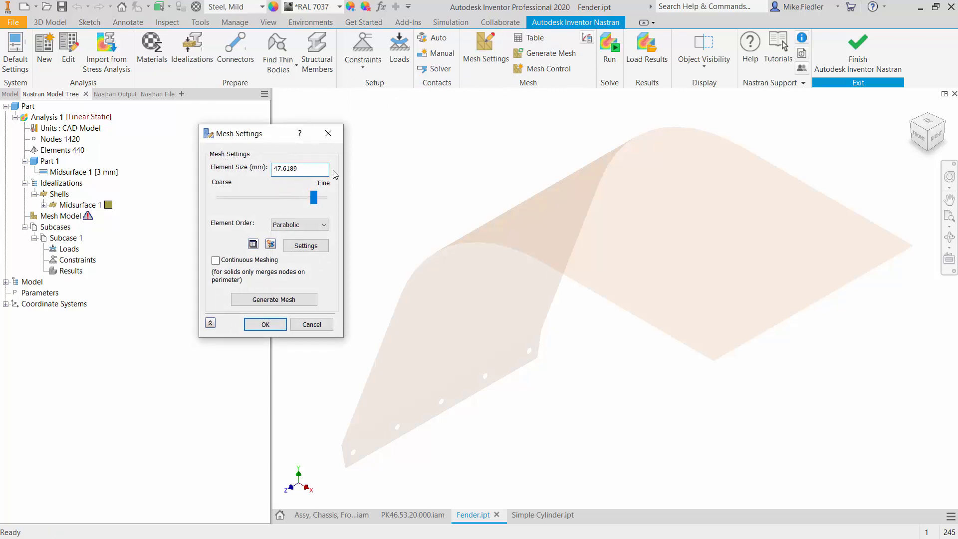
pyautogui.click(299, 169)
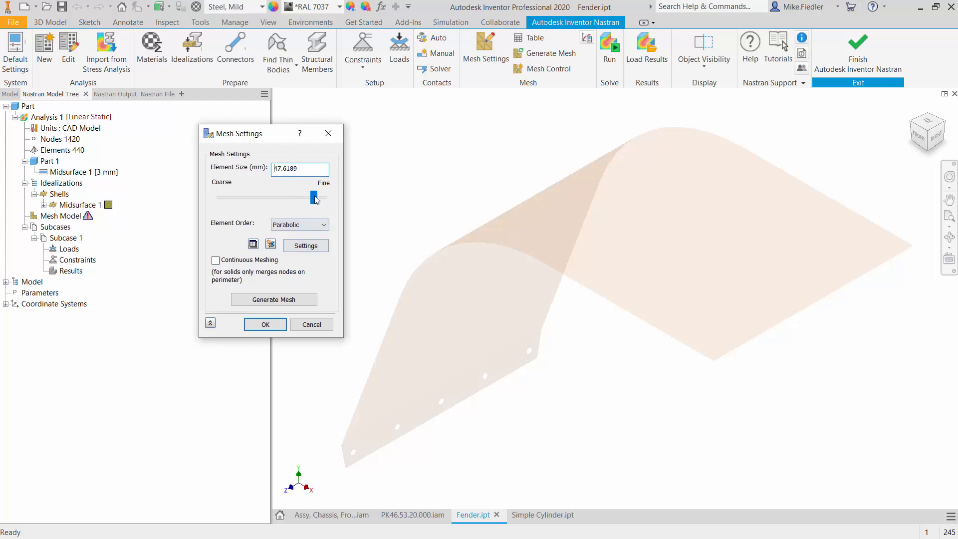
pyautogui.click(273, 300)
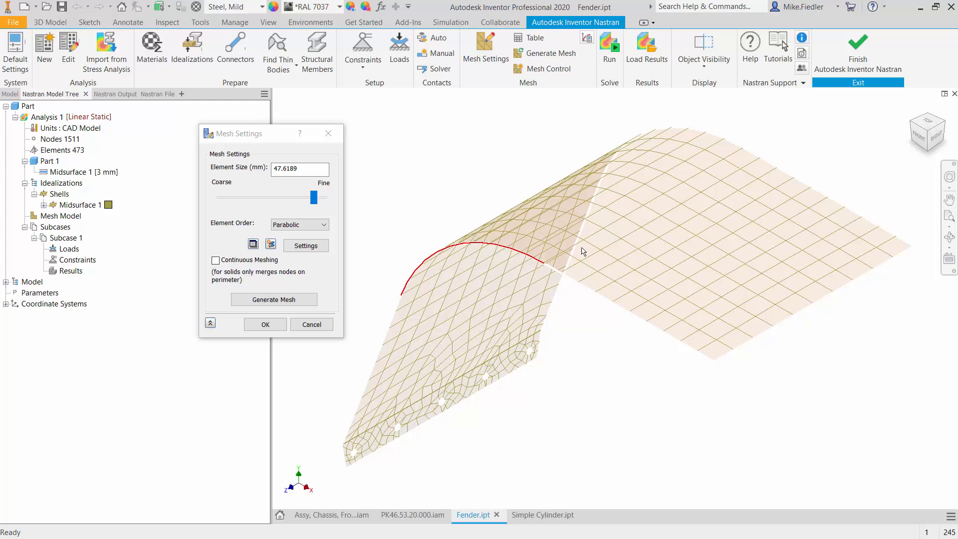
pyautogui.moveTo(451, 275)
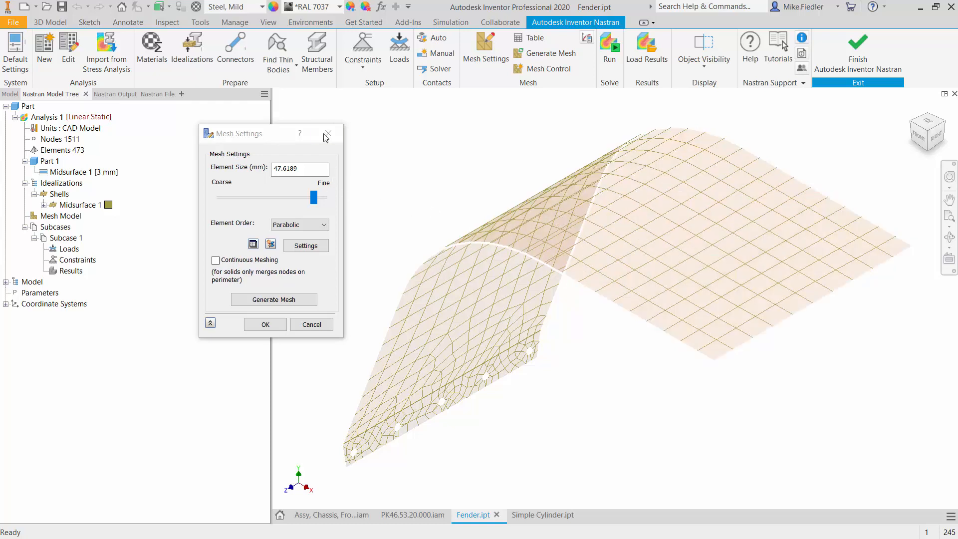
pyautogui.moveTo(328, 134)
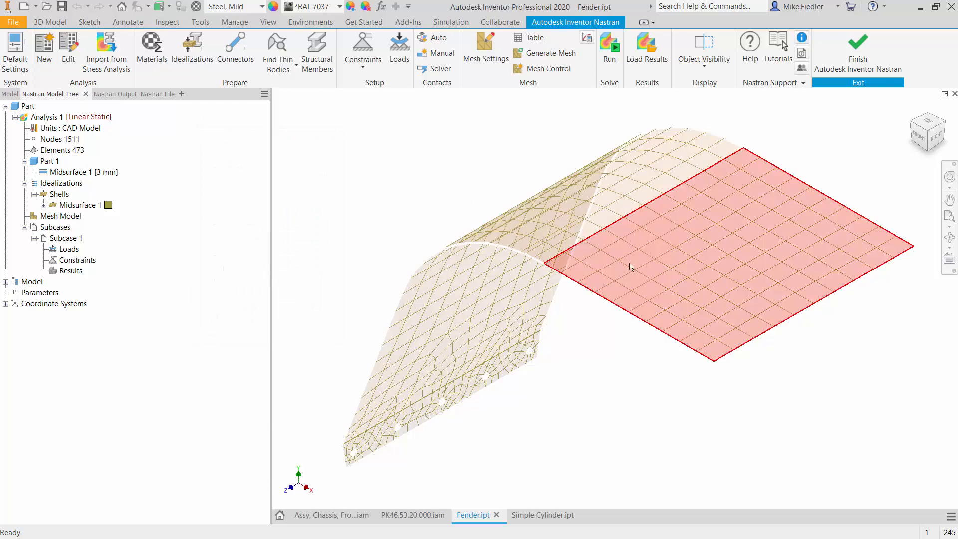
# - Inspect the mesh faces and edges, then finish Nastran to return to the solid fender
pyautogui.click(227, 274)
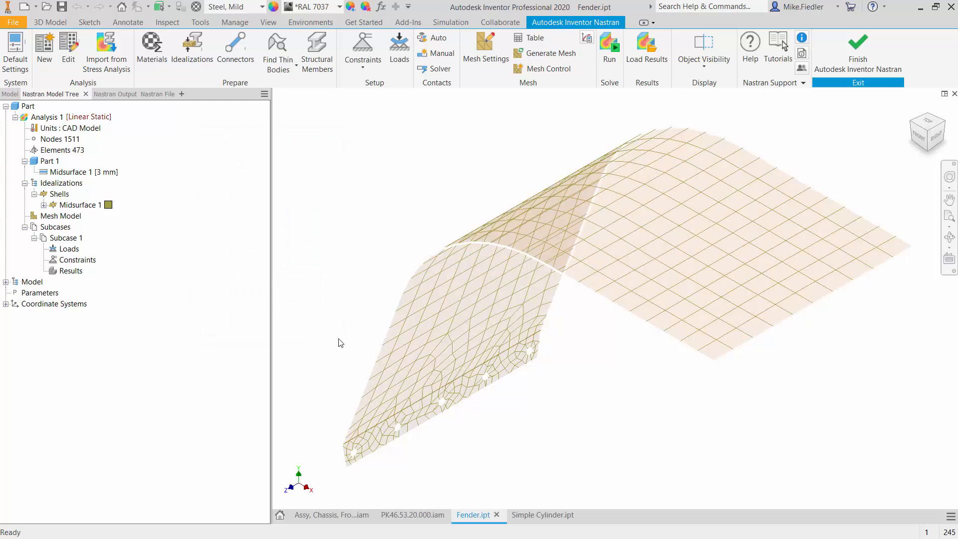
pyautogui.click(479, 394)
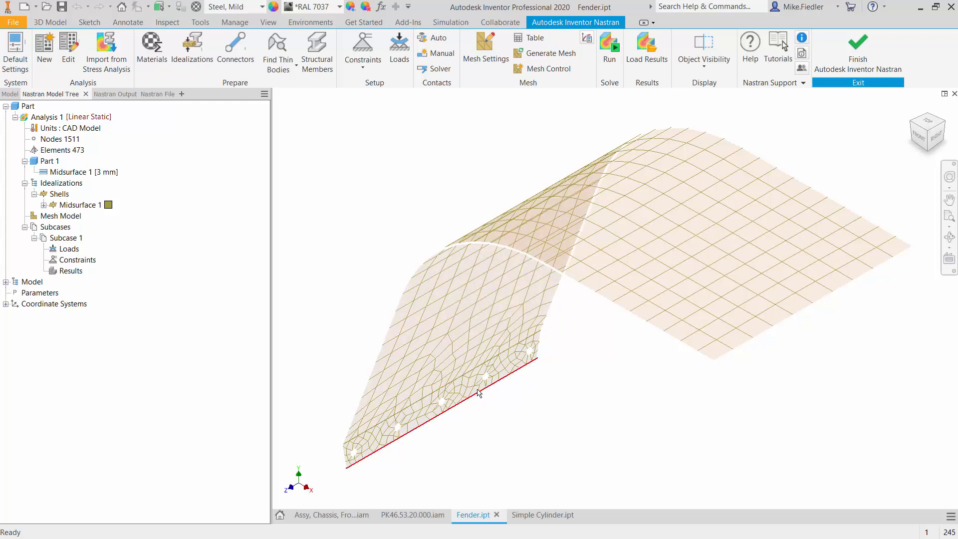
pyautogui.click(858, 46)
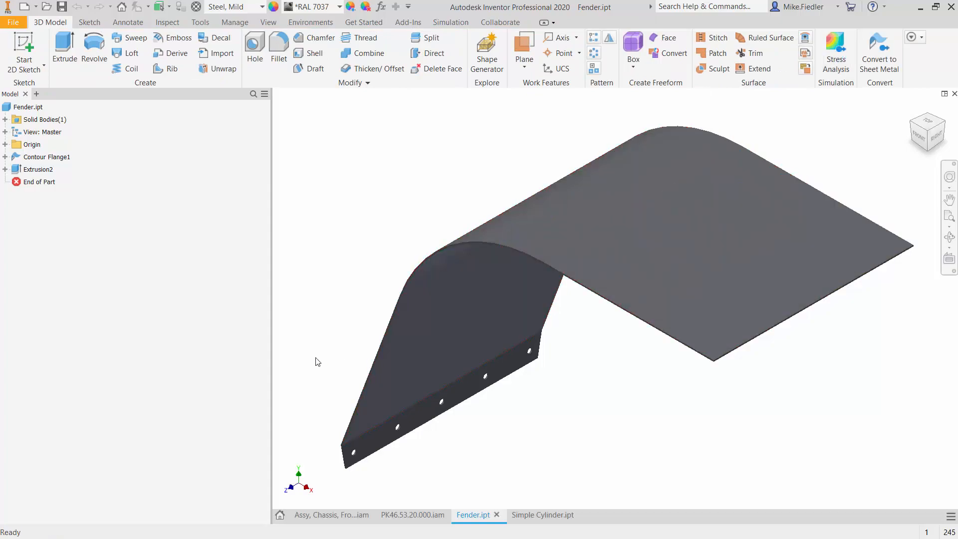
# - Switch to Simple Cylinder.ipt with its surface cylinder closed by a boundary patch
pyautogui.click(532, 515)
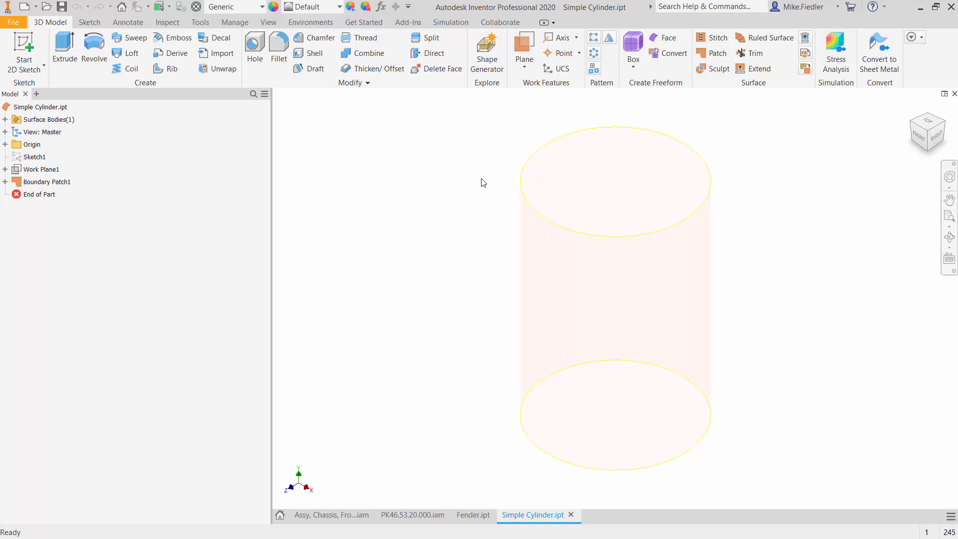
pyautogui.moveTo(497, 232)
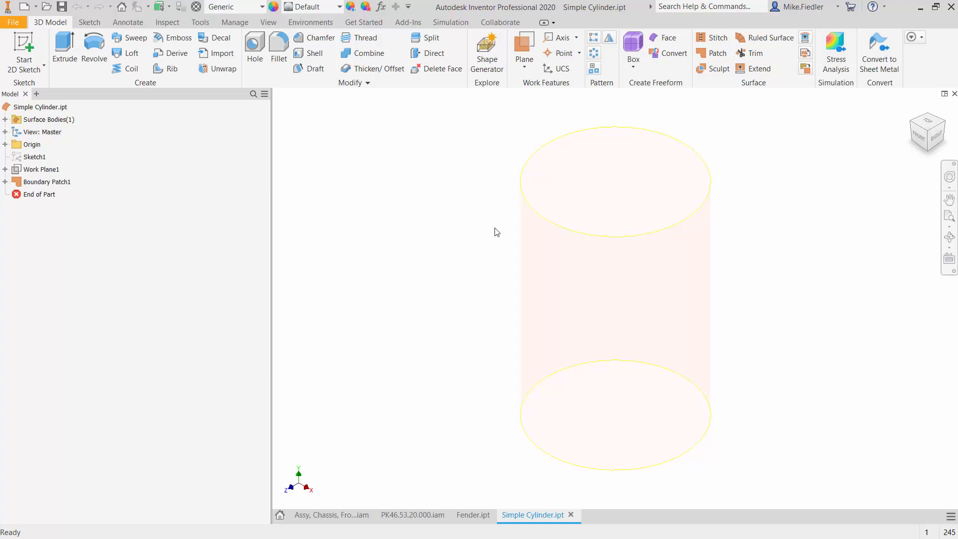
pyautogui.moveTo(808, 188)
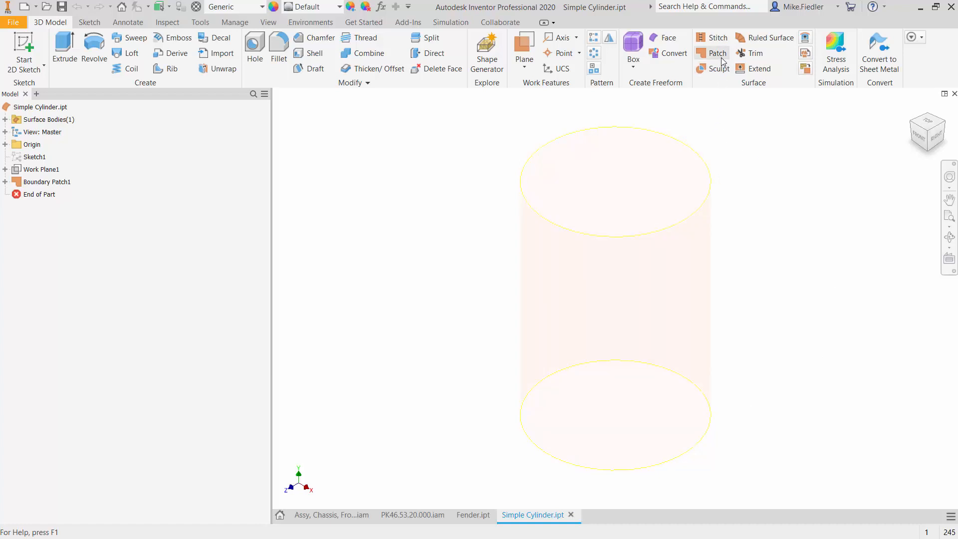
pyautogui.moveTo(806, 274)
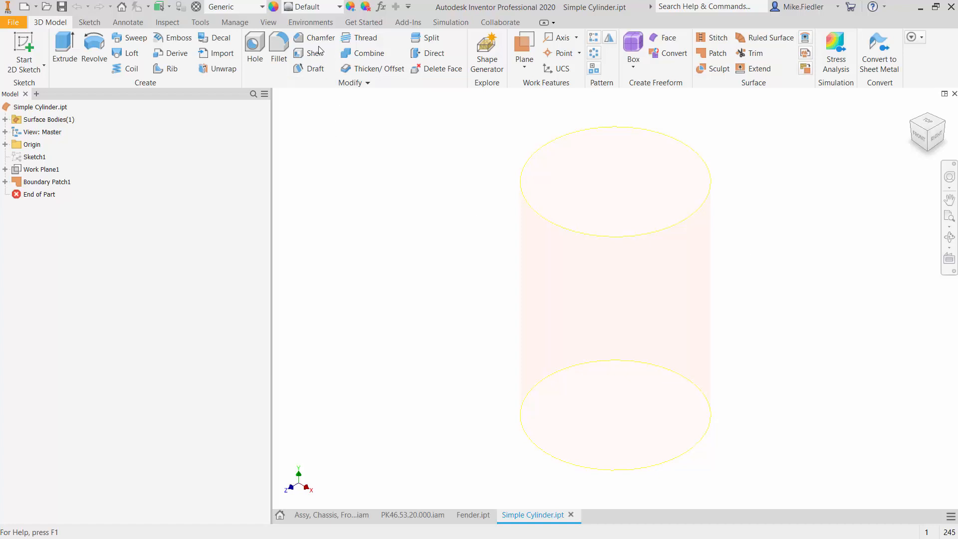
# - Enter Nastran for the cylinder and start defining a new idealization, Solid 1
pyautogui.click(310, 22)
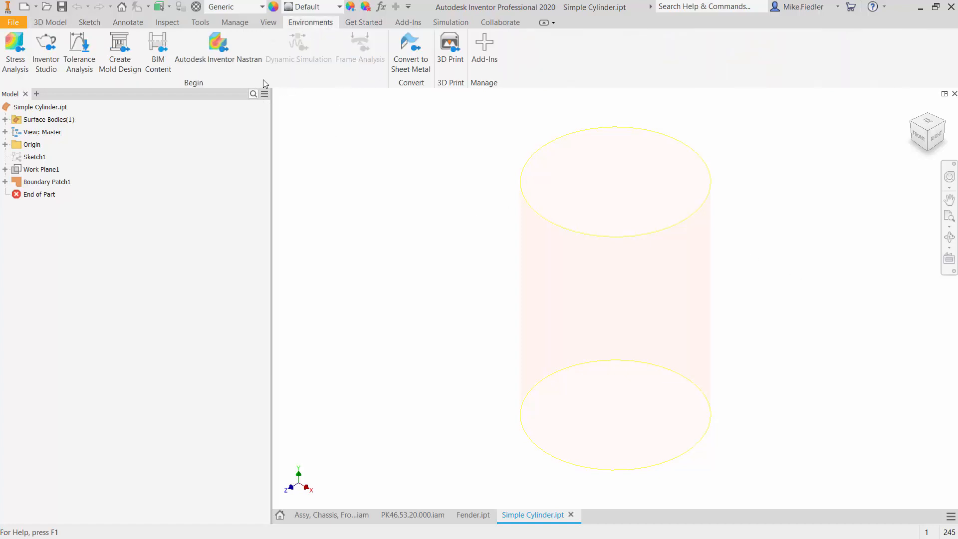
pyautogui.click(218, 49)
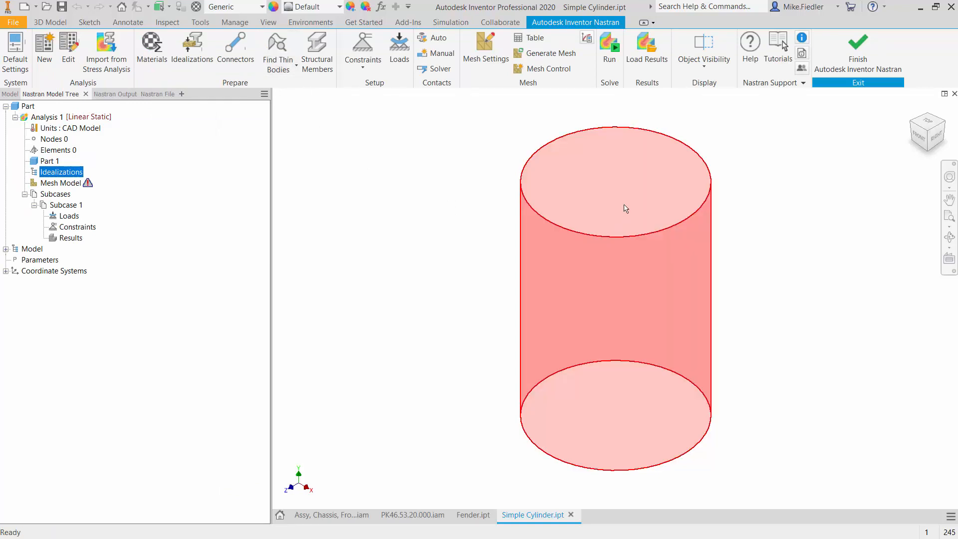
pyautogui.moveTo(631, 384)
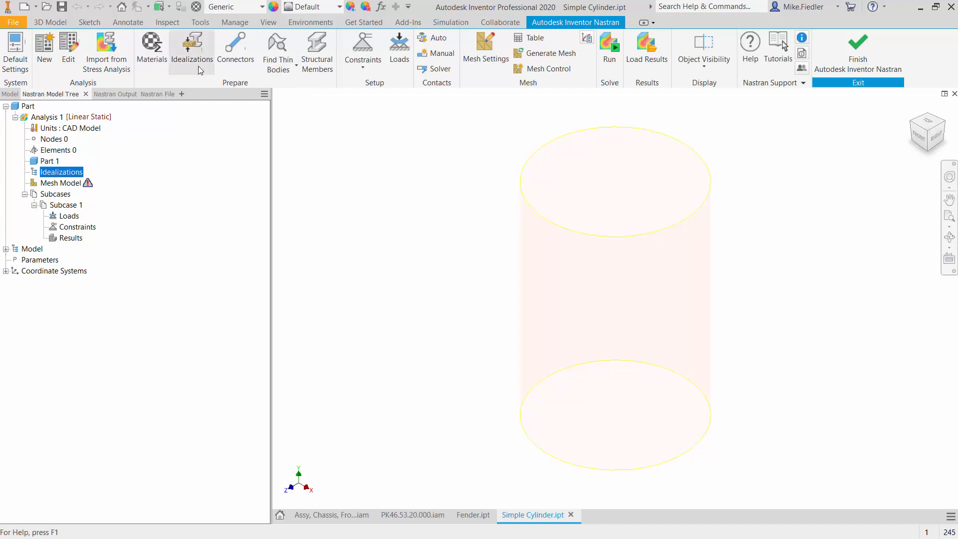
pyautogui.click(191, 49)
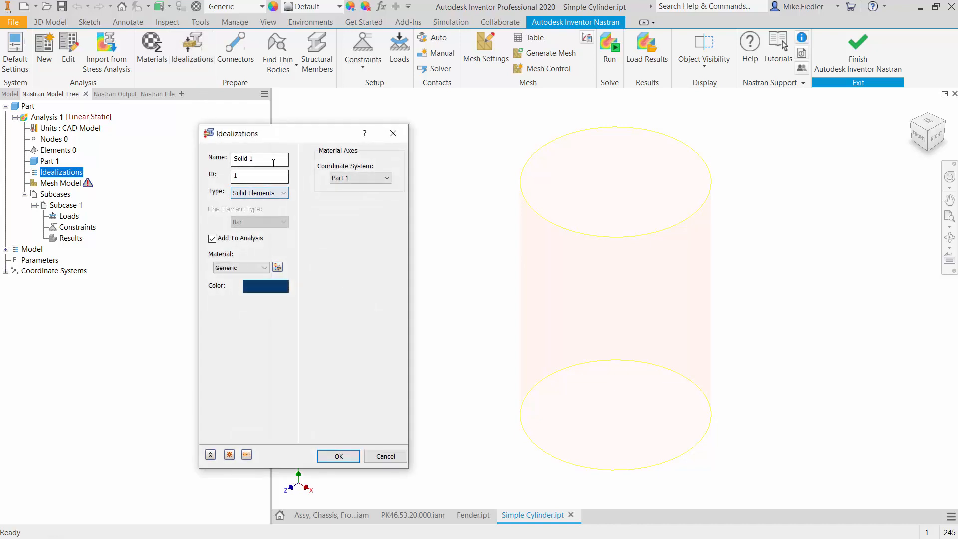
# - Make the idealization Shell Elements 0.125 thick with the cylinder face as associated geometry
pyautogui.click(283, 192)
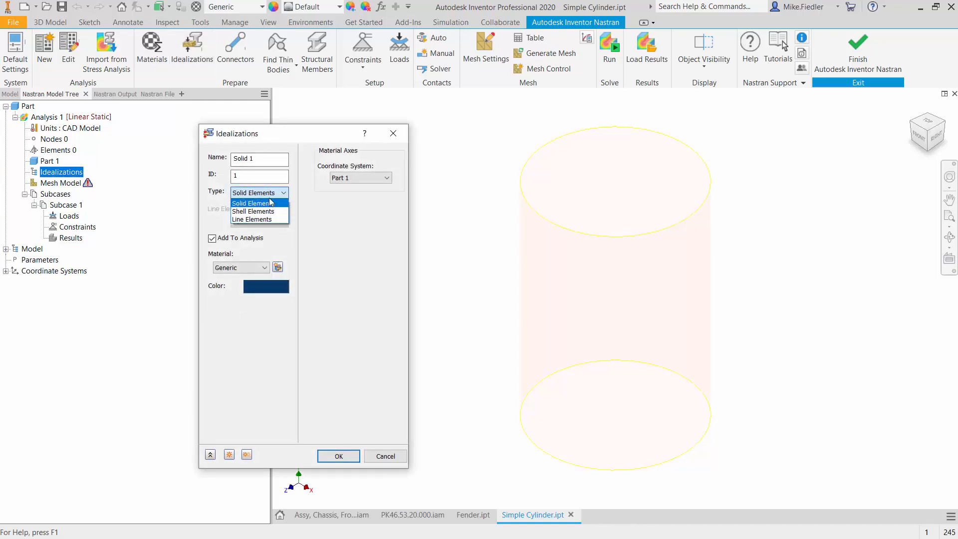
pyautogui.click(253, 210)
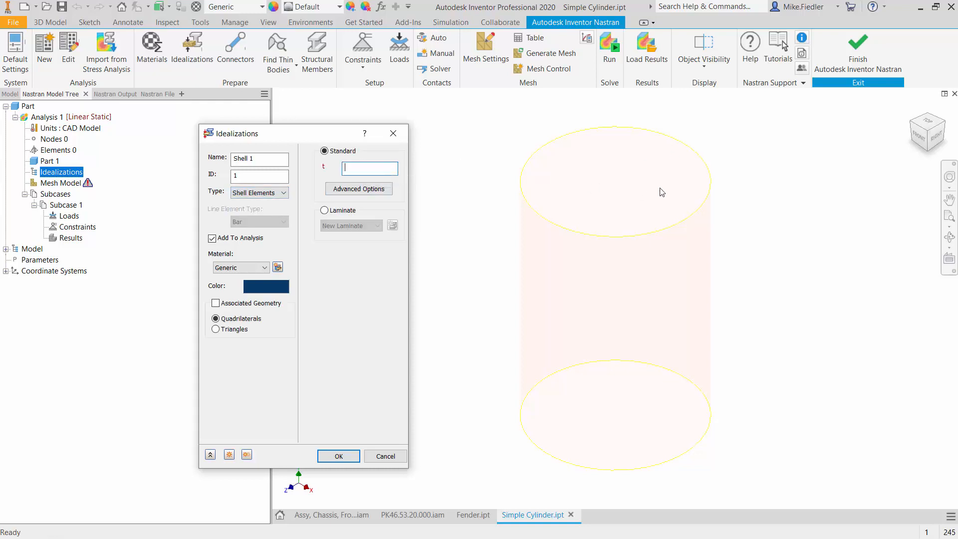
pyautogui.moveTo(575, 142)
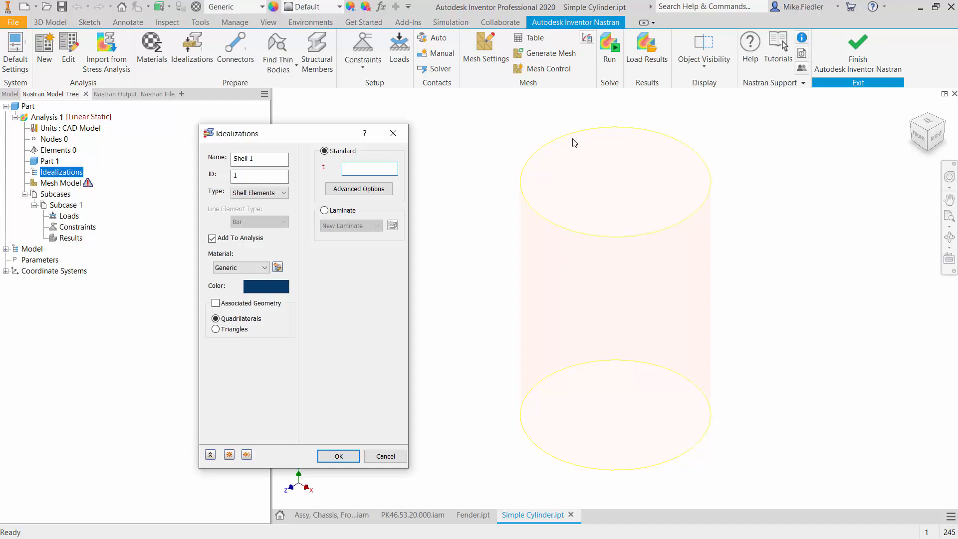
pyautogui.moveTo(369, 168)
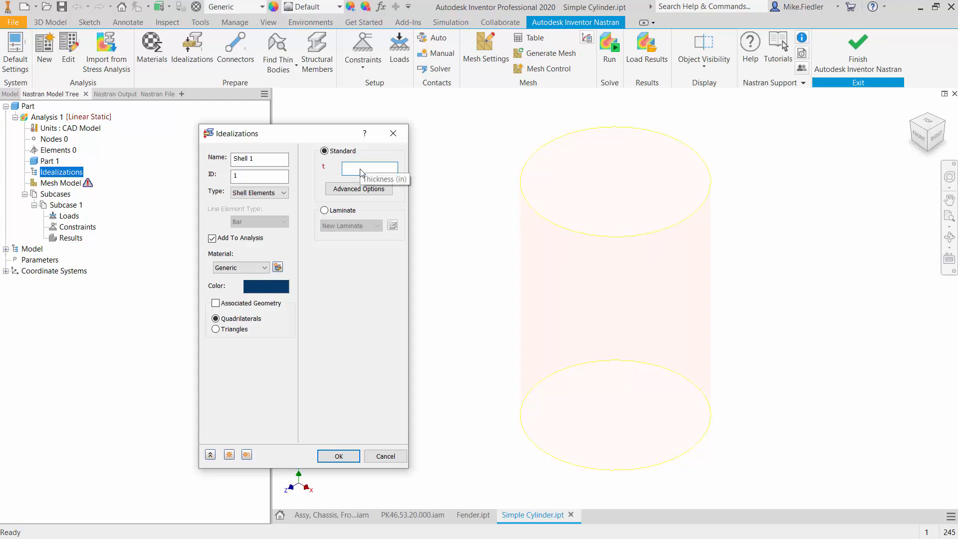
pyautogui.write('.125')
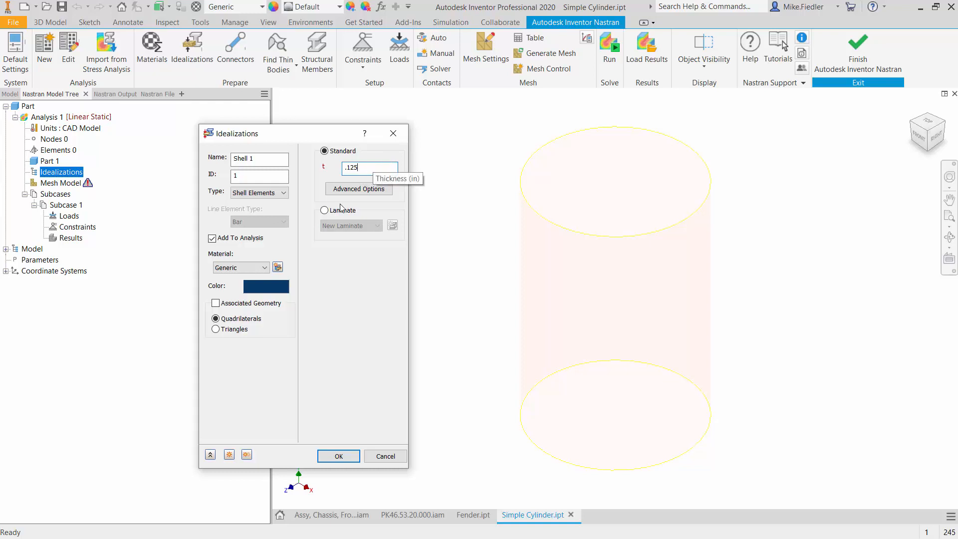
pyautogui.click(215, 303)
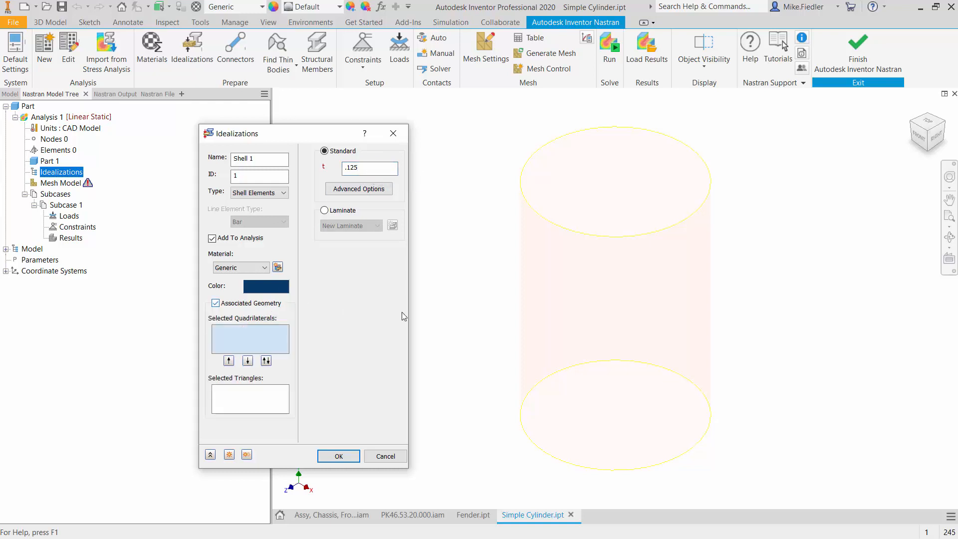
pyautogui.click(615, 275)
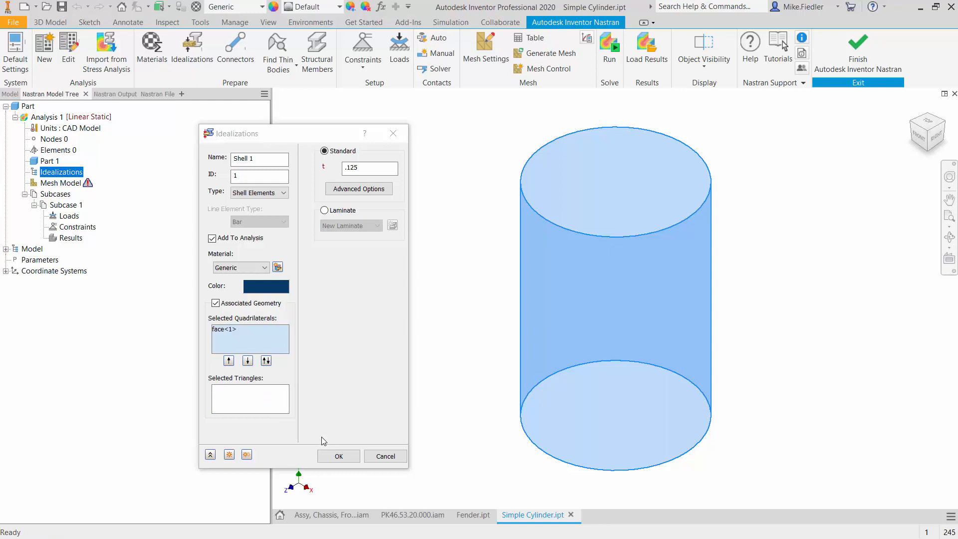
pyautogui.moveTo(277, 267)
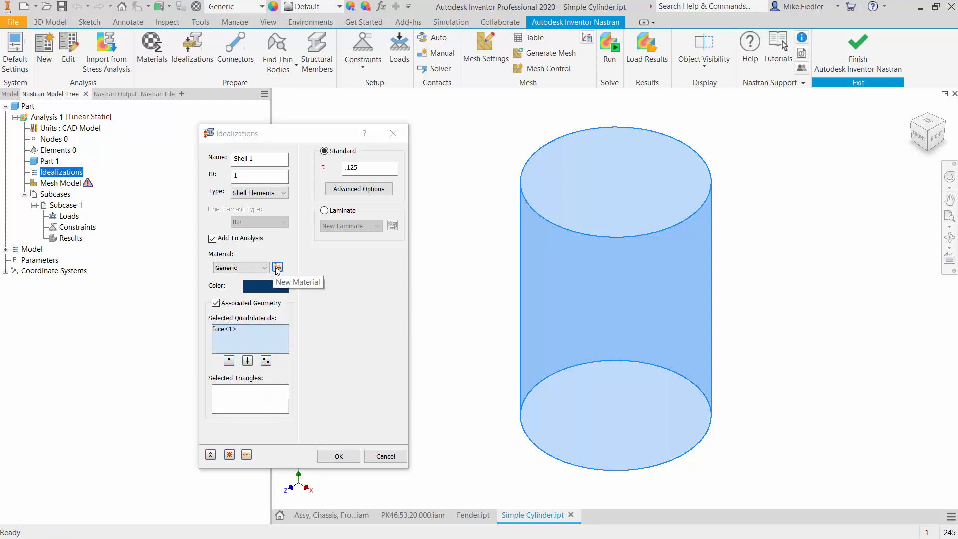
# - Create a new material from the Material DB as Alloy Steel and confirm the Shell 1 idealization
pyautogui.click(277, 267)
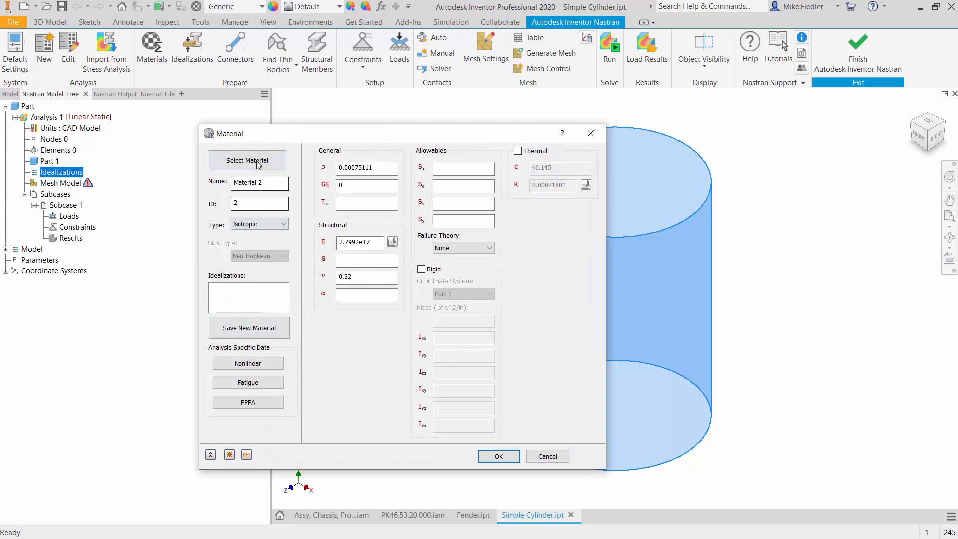
pyautogui.click(247, 160)
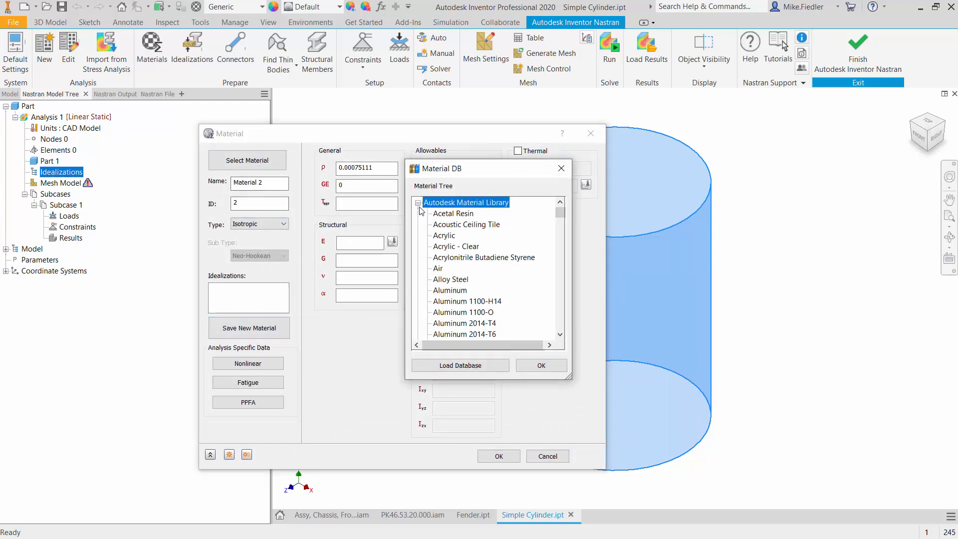
pyautogui.scroll(-3)
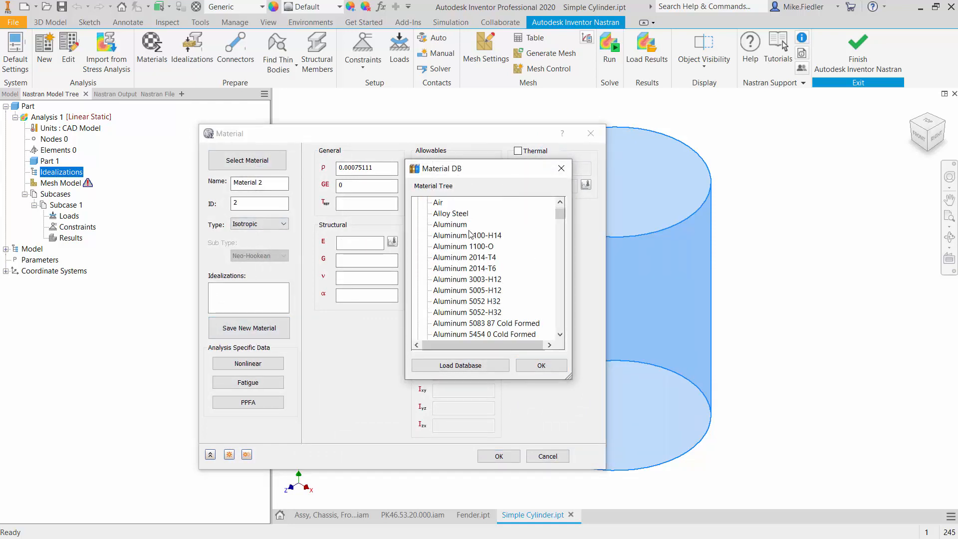
pyautogui.click(540, 365)
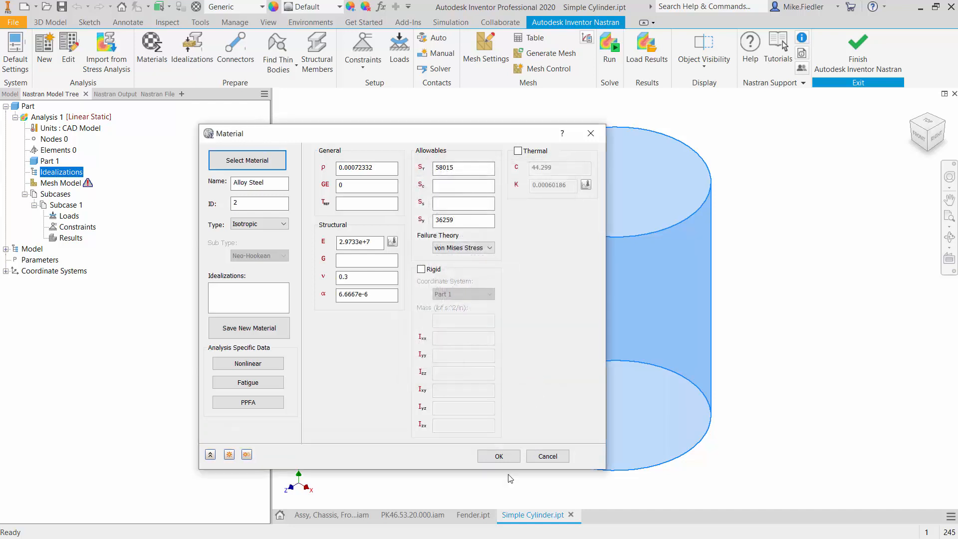
pyautogui.click(498, 456)
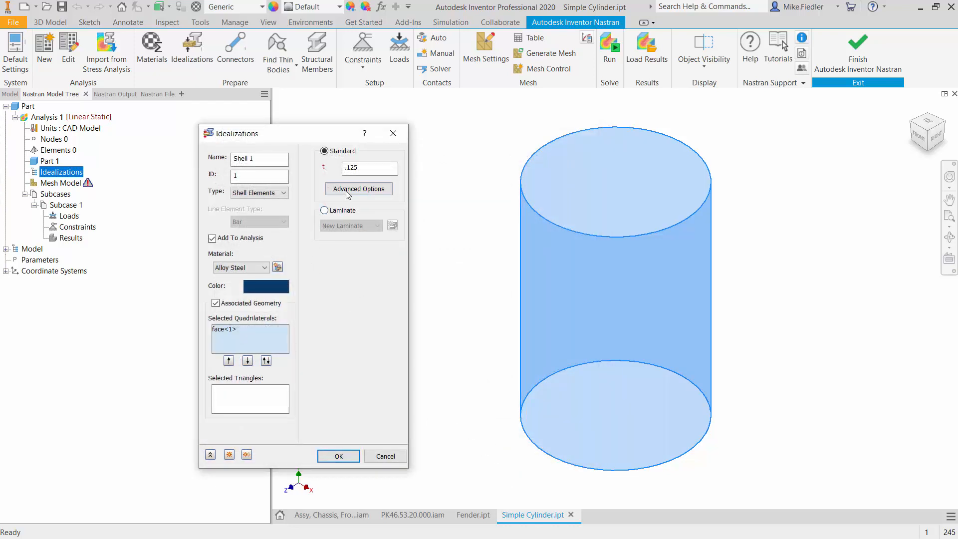
pyautogui.moveTo(338, 455)
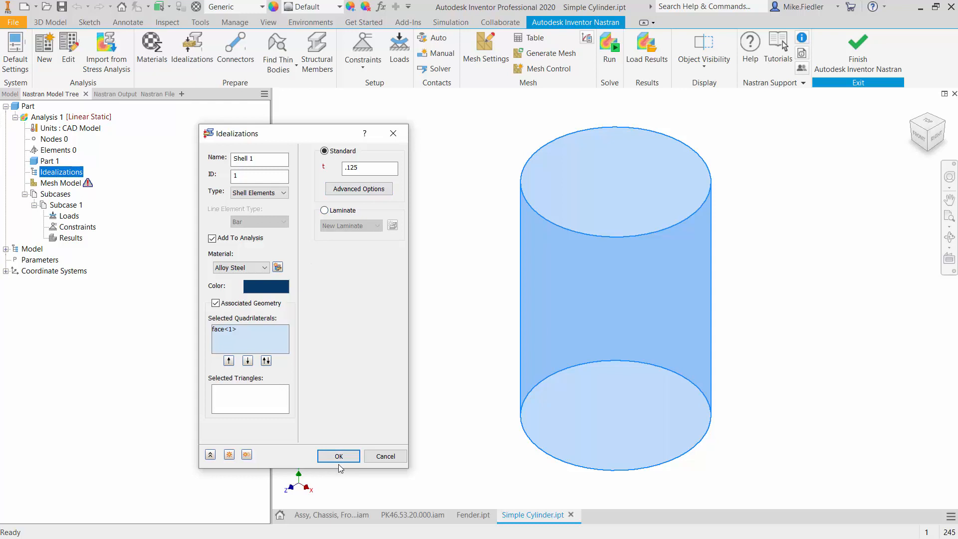
pyautogui.click(338, 456)
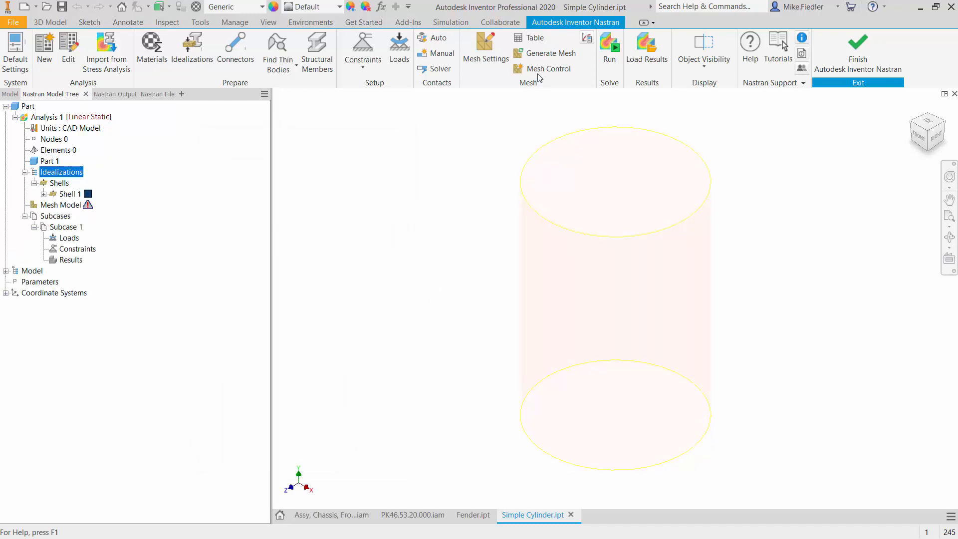
# - Generate the cylinder mesh (796 elements, 2470 nodes) and reopen Shell 1's settings for review
pyautogui.click(551, 54)
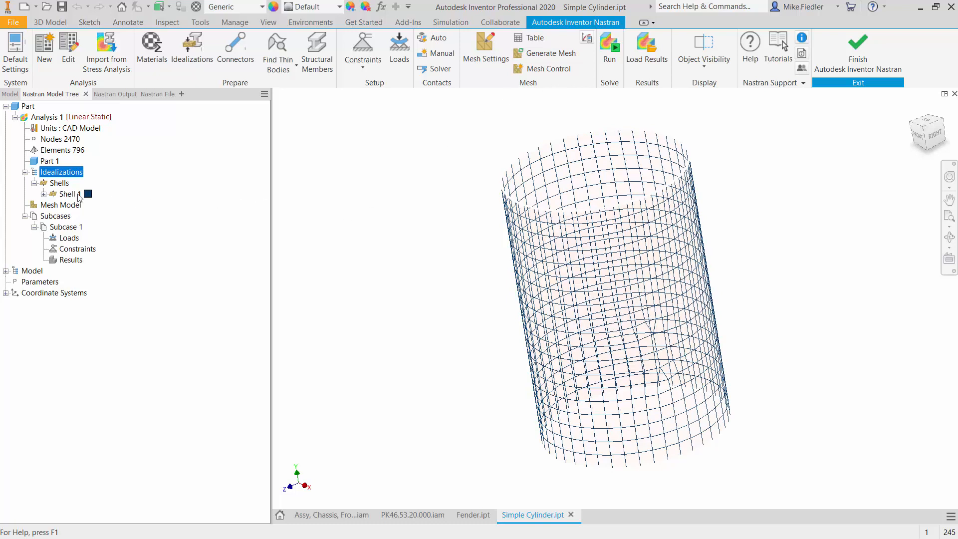
pyautogui.moveTo(47, 201)
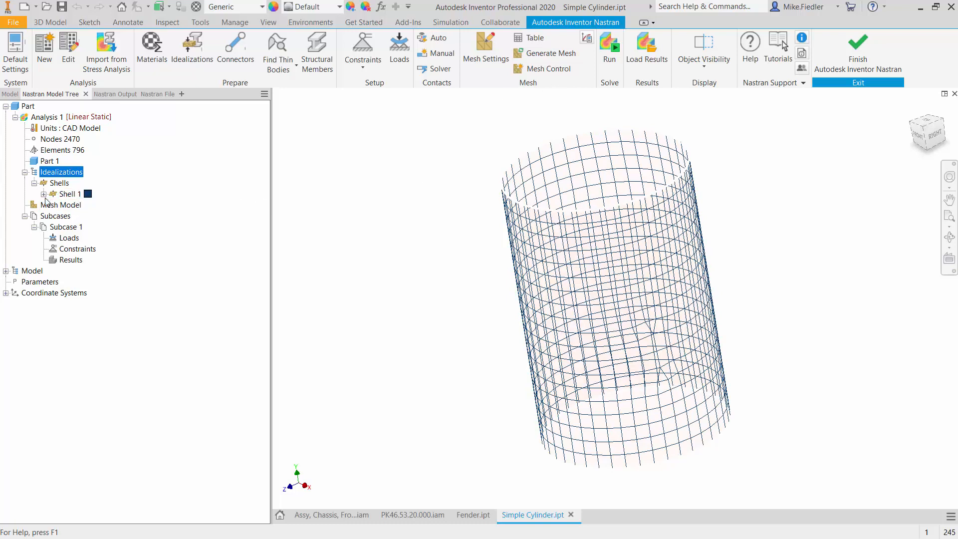
pyautogui.click(44, 194)
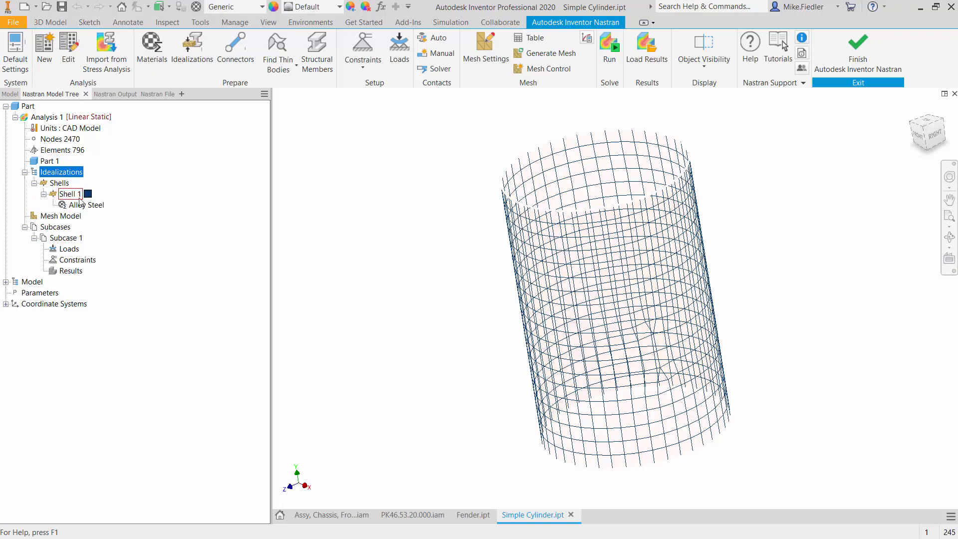
pyautogui.doubleClick(70, 194)
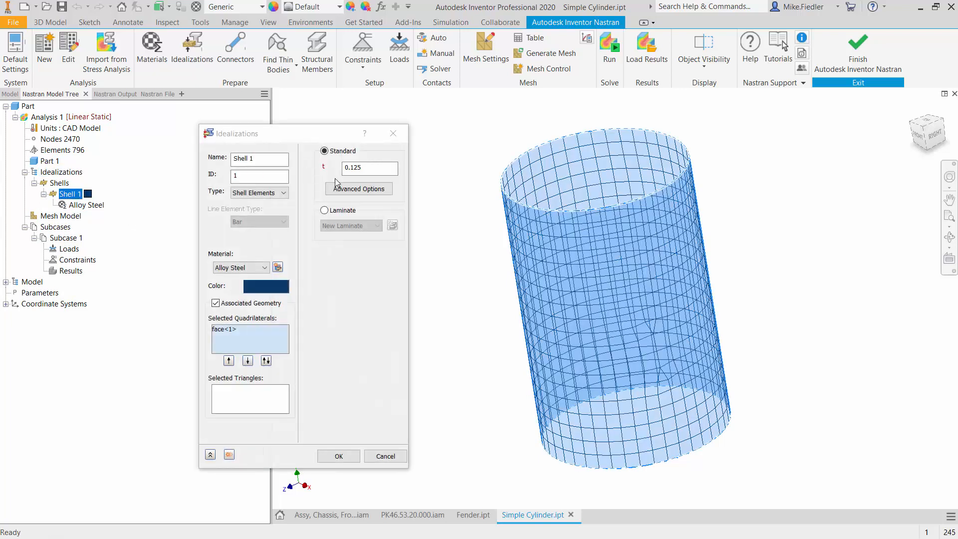
pyautogui.moveTo(415, 293)
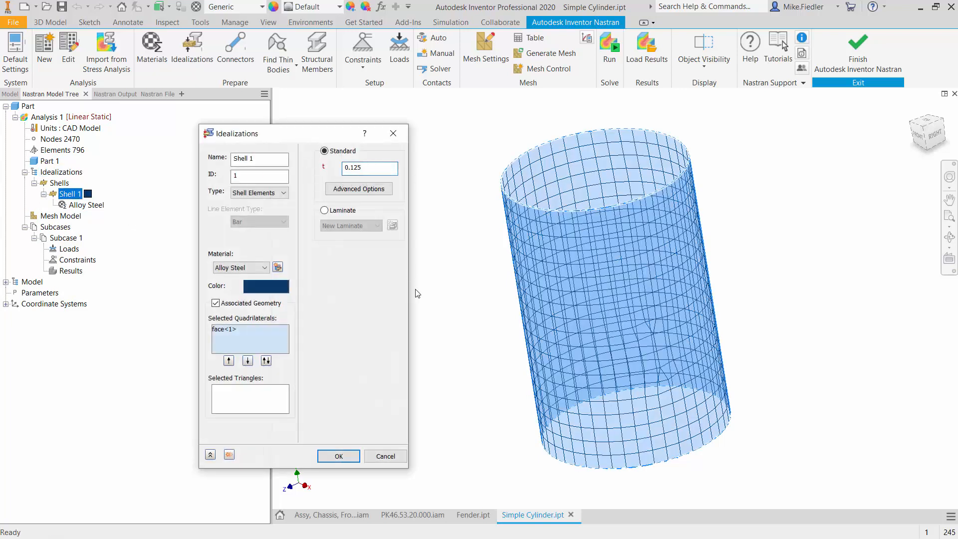